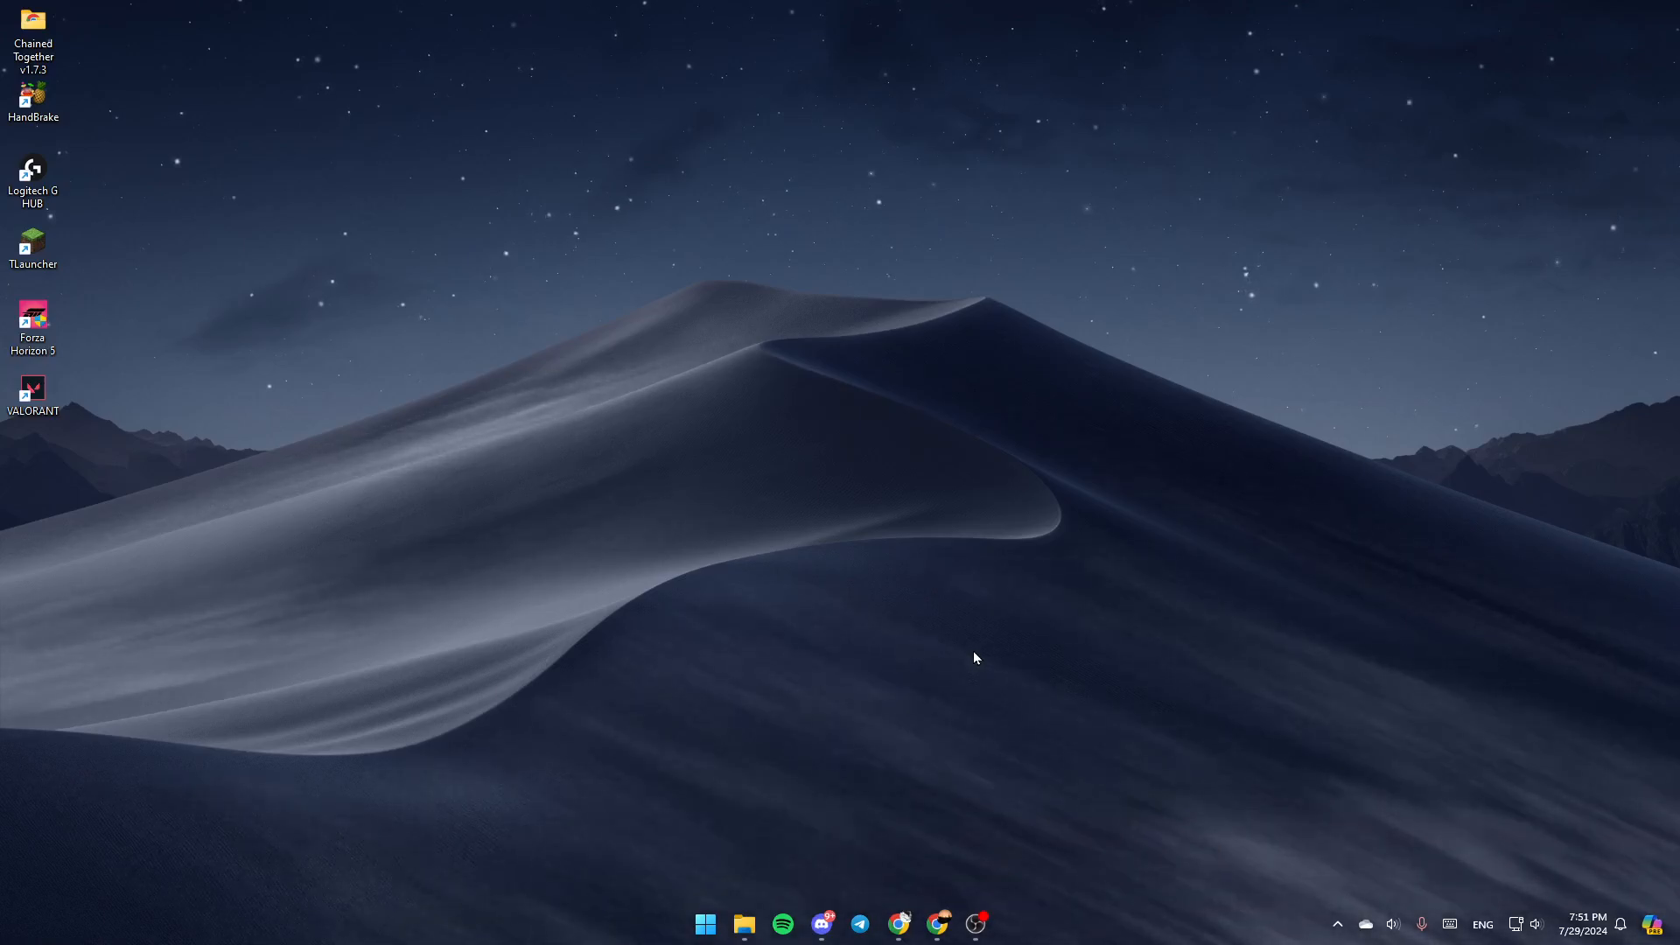
{"action": "mouse_move", "coordinate": [940, 719]}
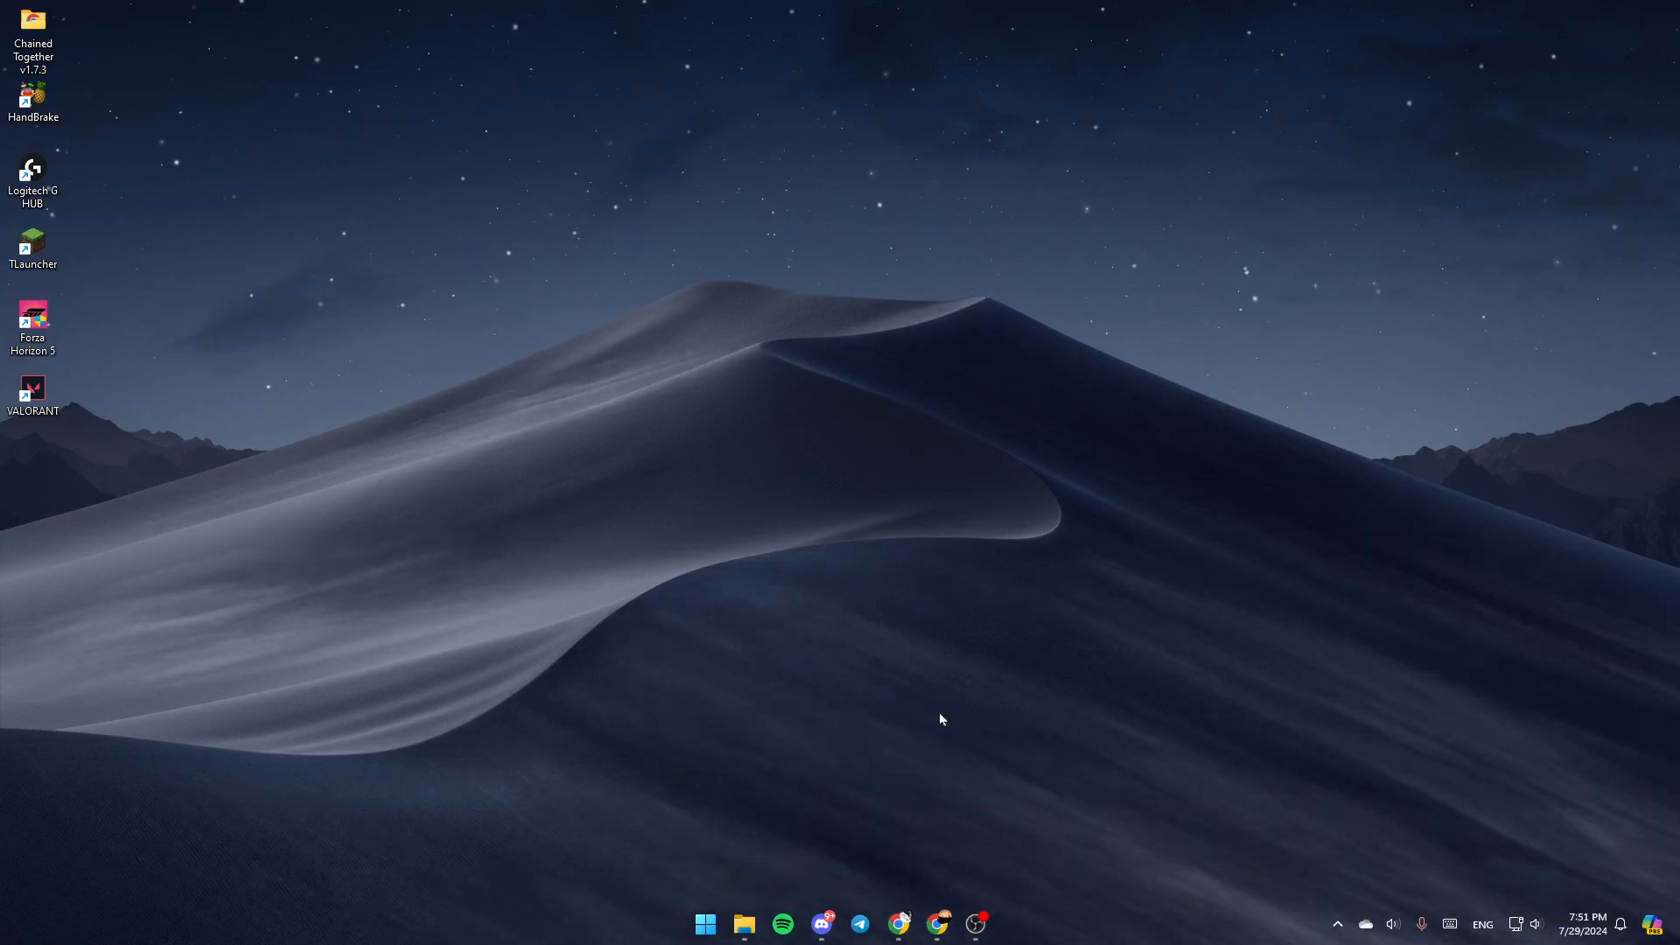
{"action": "mouse_move", "coordinate": [1018, 683]}
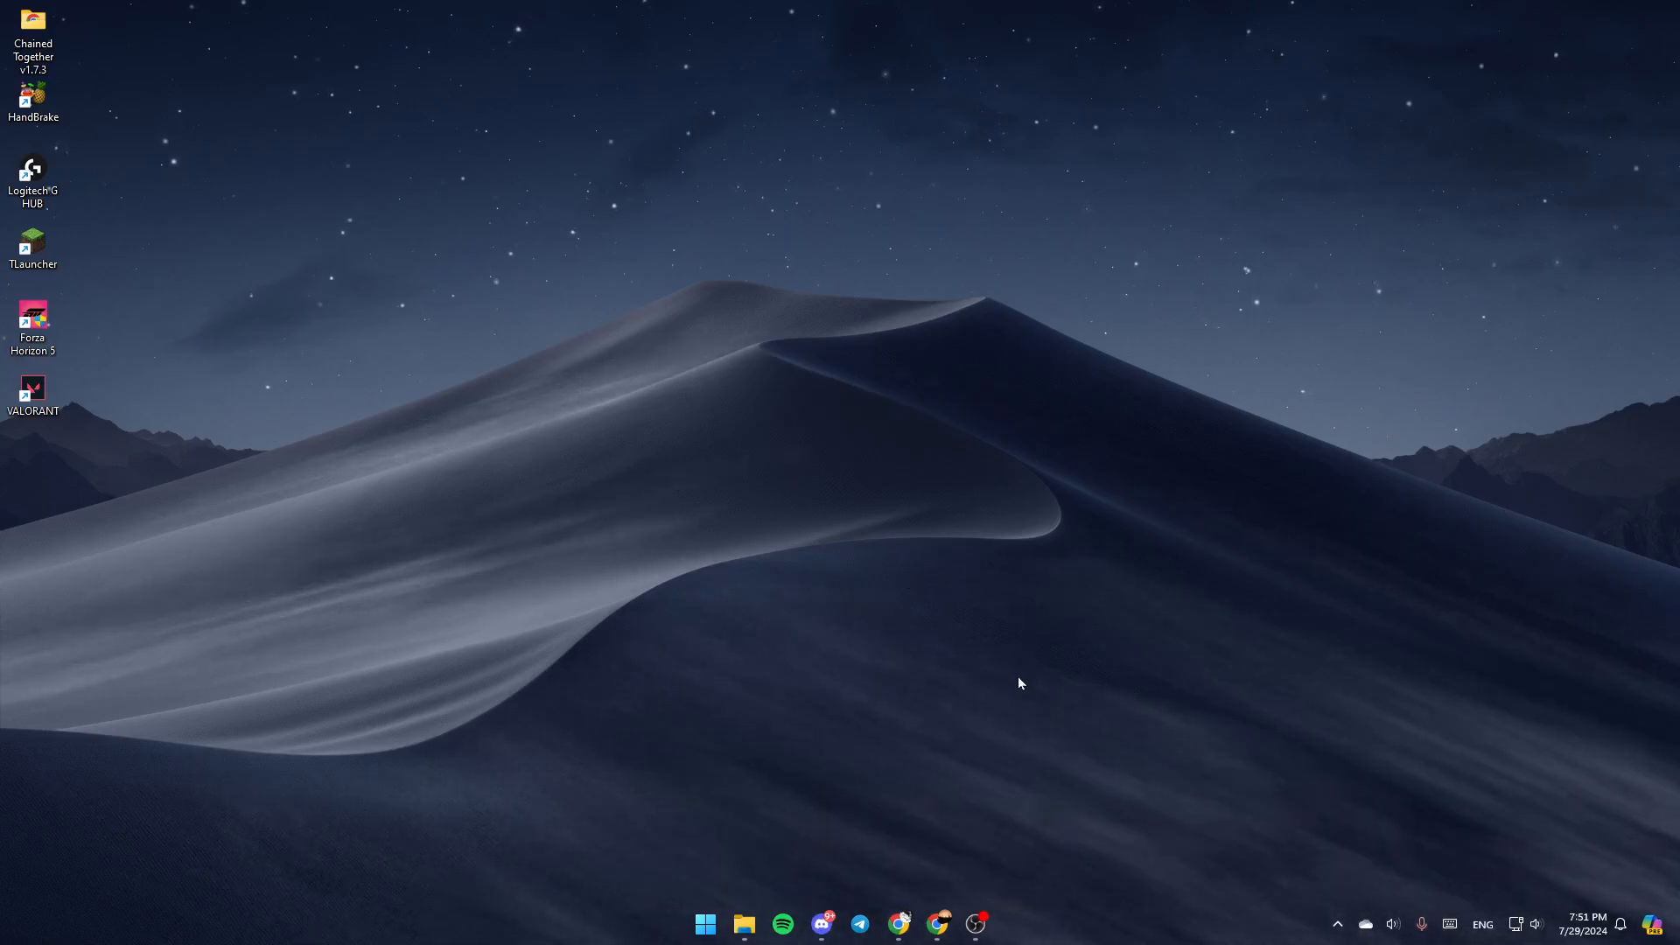
{"action": "mouse_move", "coordinate": [395, 472]}
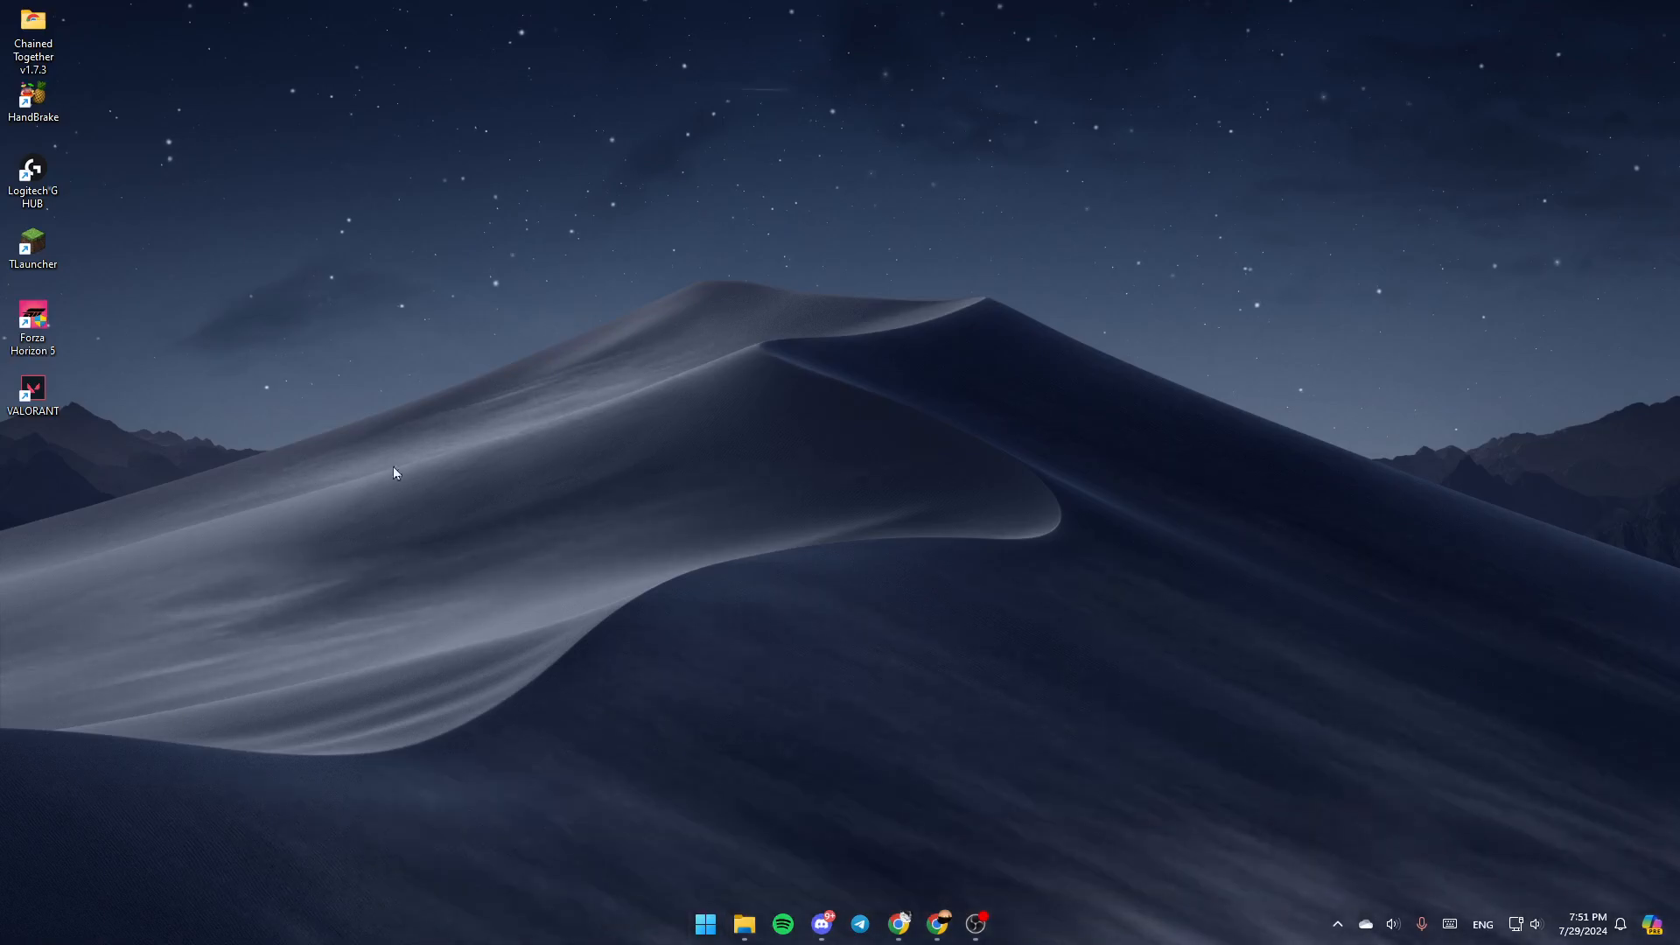
Step: Launch File Explorer via a Start search for 'file', maximize it, and open OneDrive Personal
{"action": "left_click", "coordinate": [703, 923]}
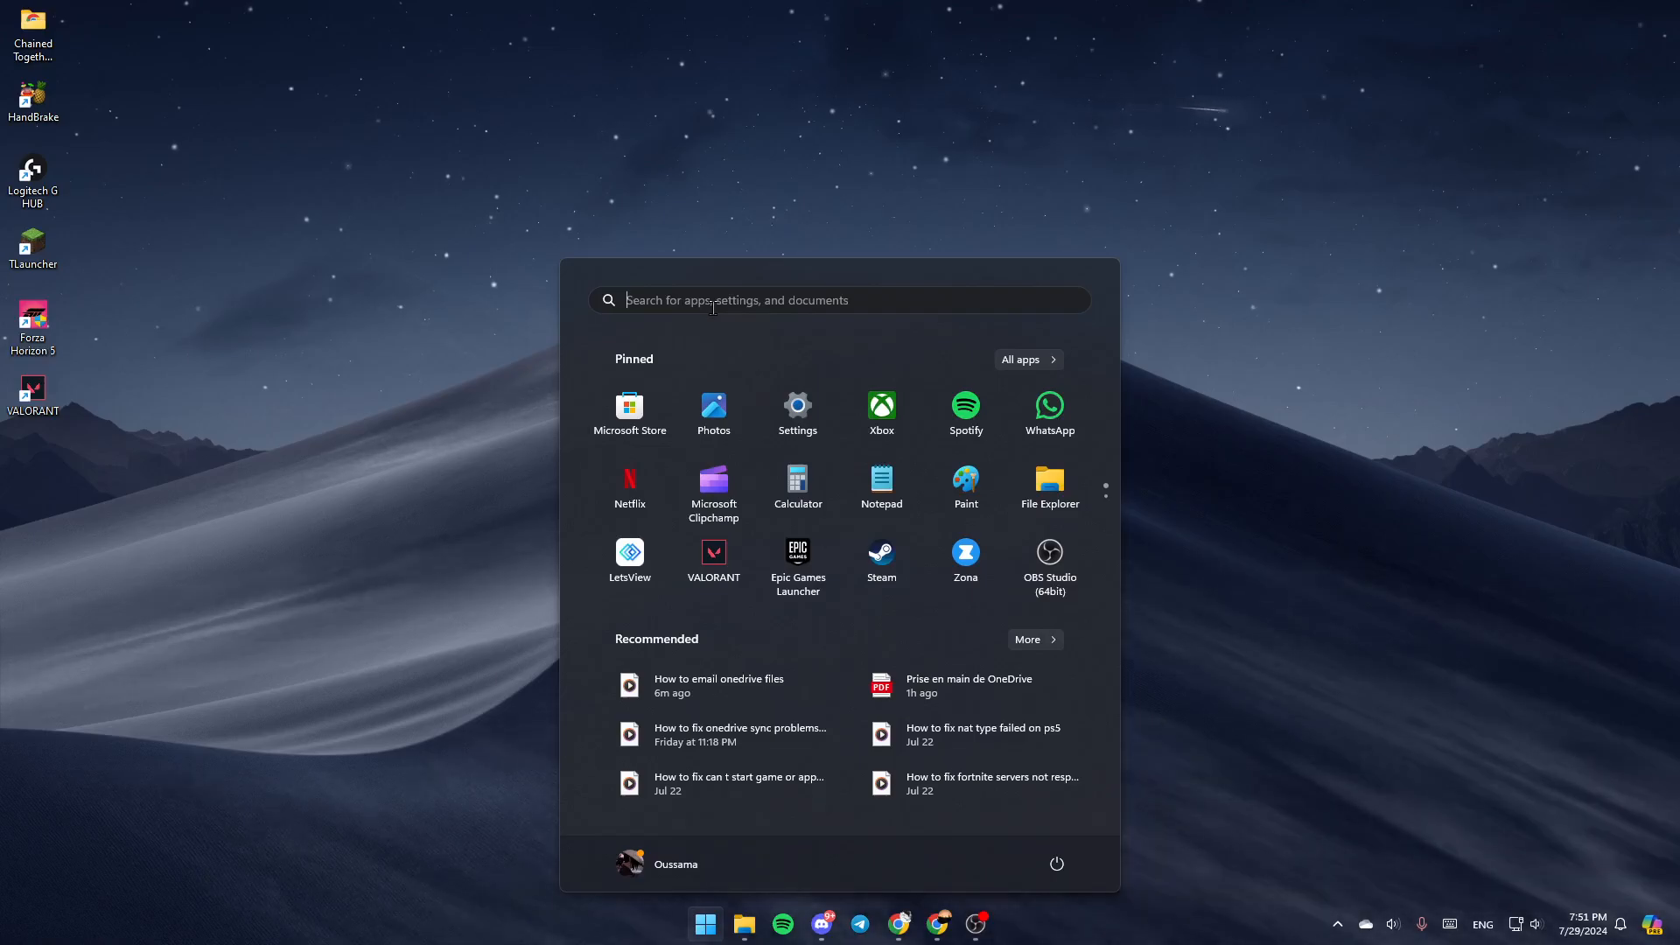
{"action": "type", "text": "file"}
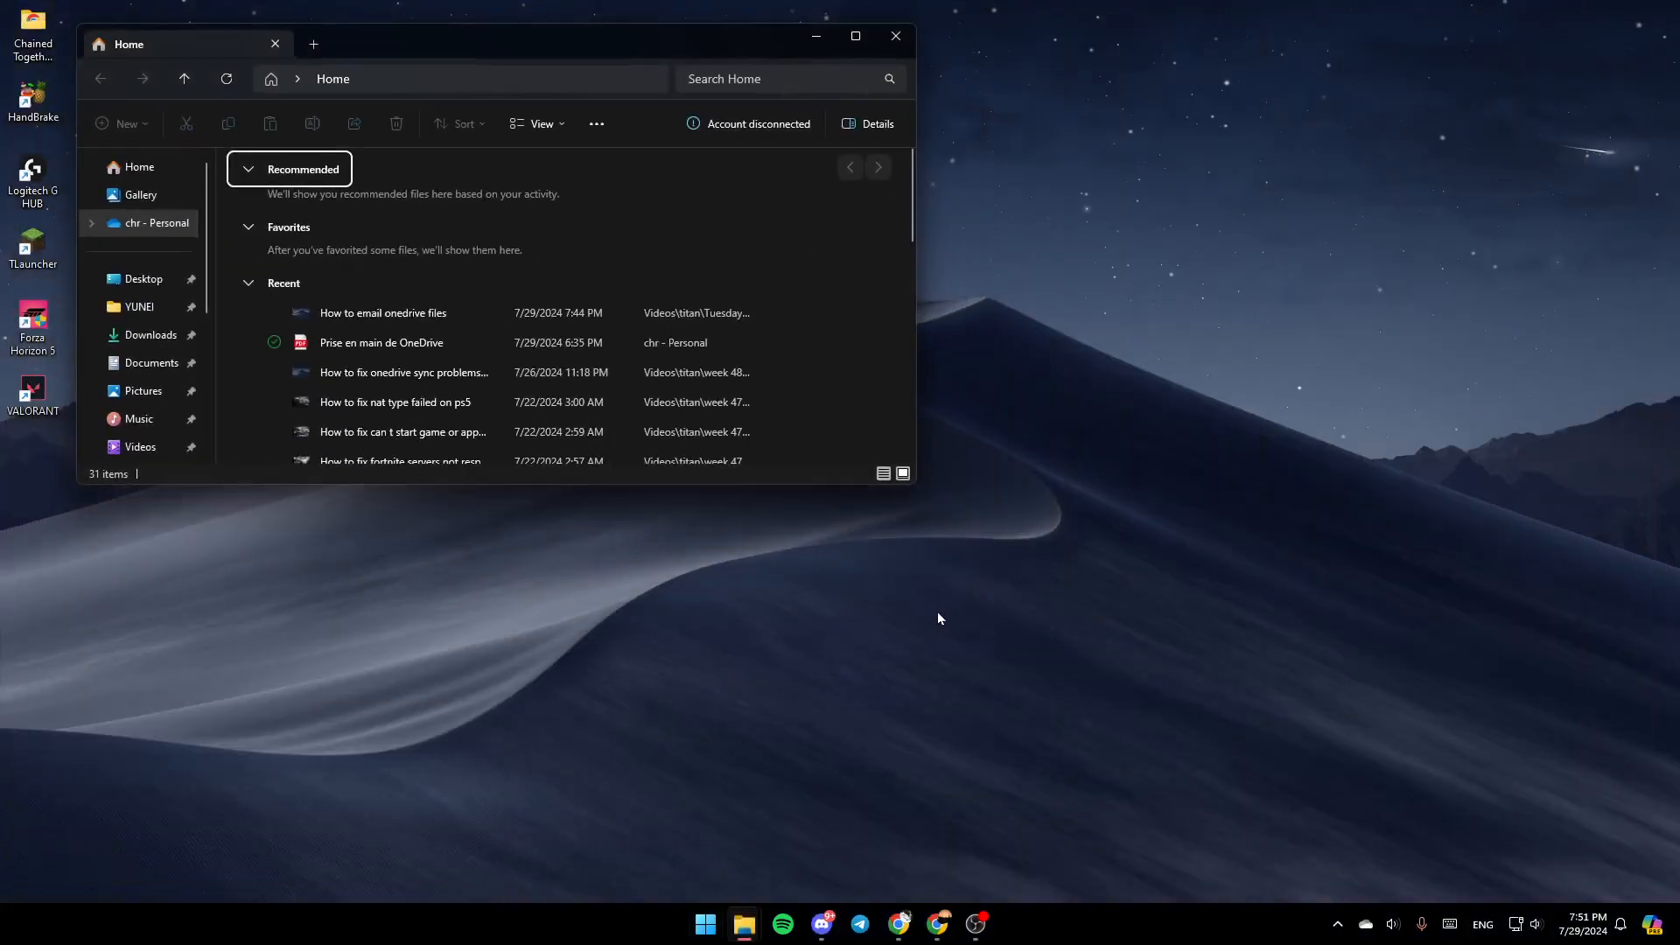
{"action": "left_click", "coordinate": [854, 35]}
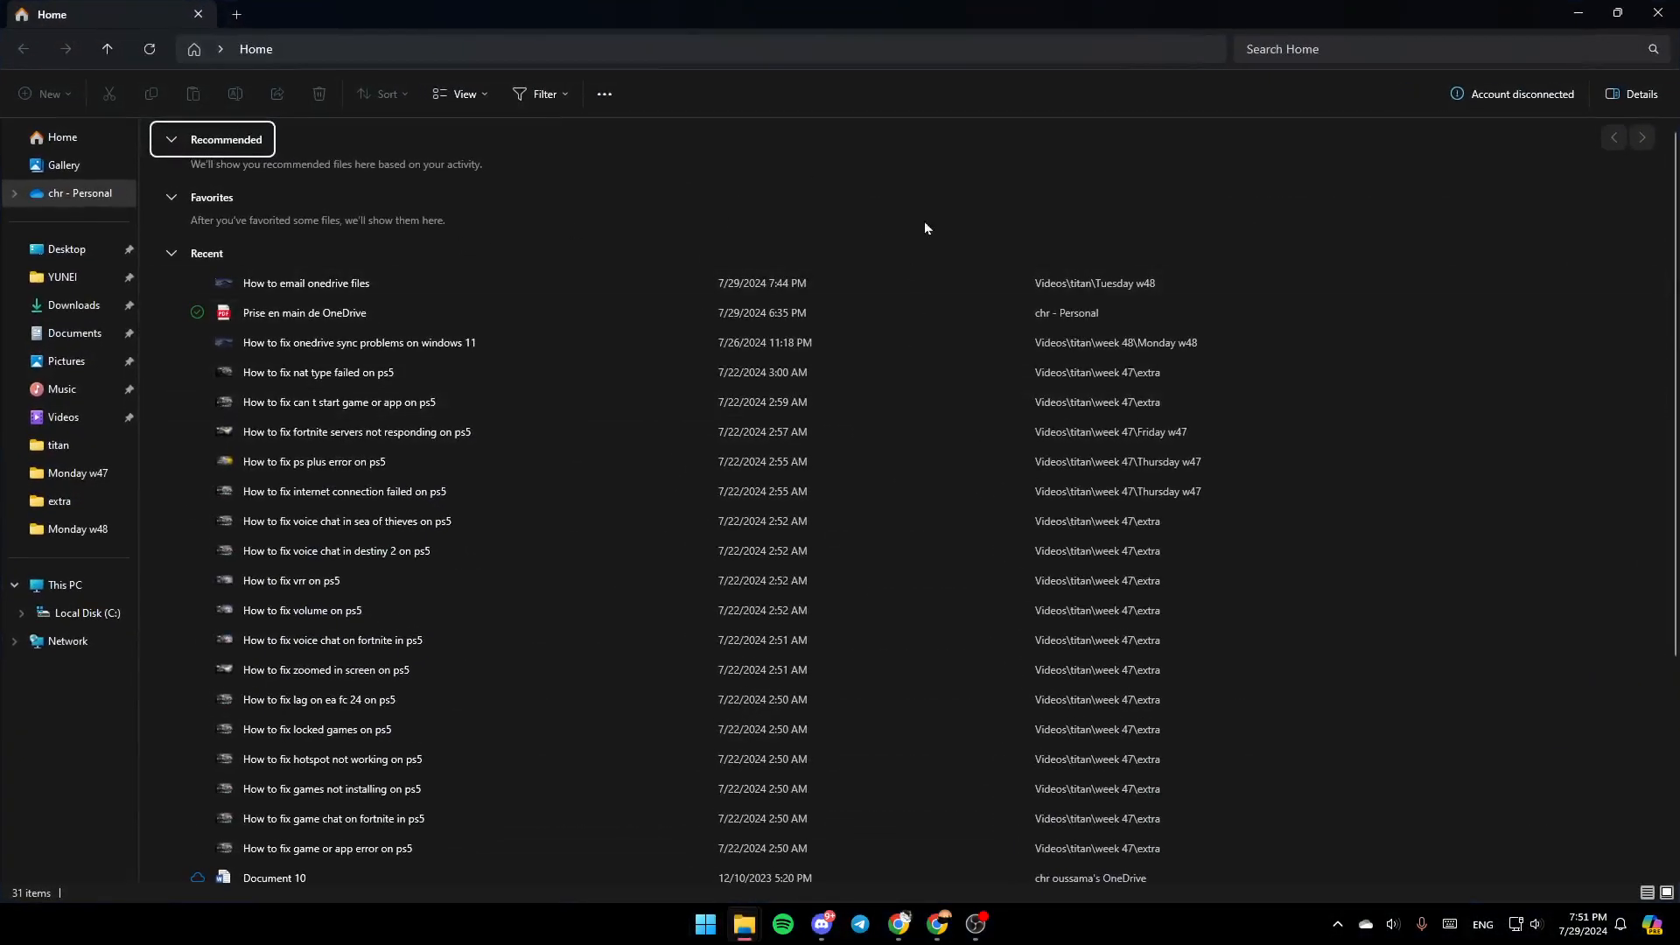
{"action": "mouse_move", "coordinate": [84, 620]}
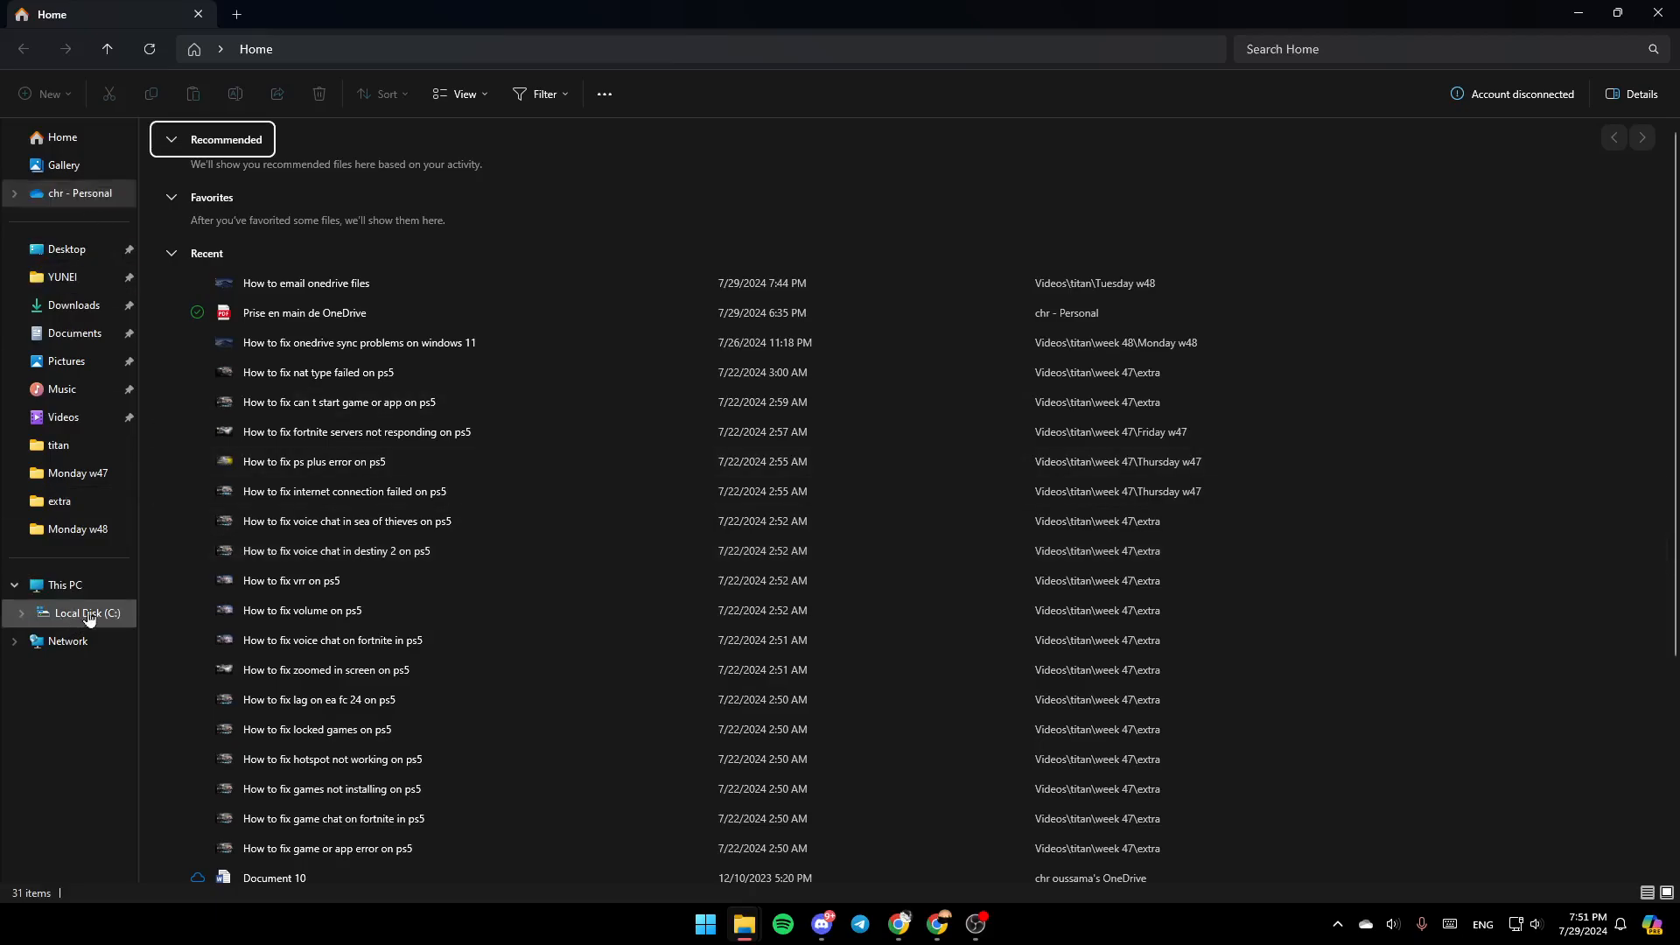
{"action": "mouse_move", "coordinate": [75, 334]}
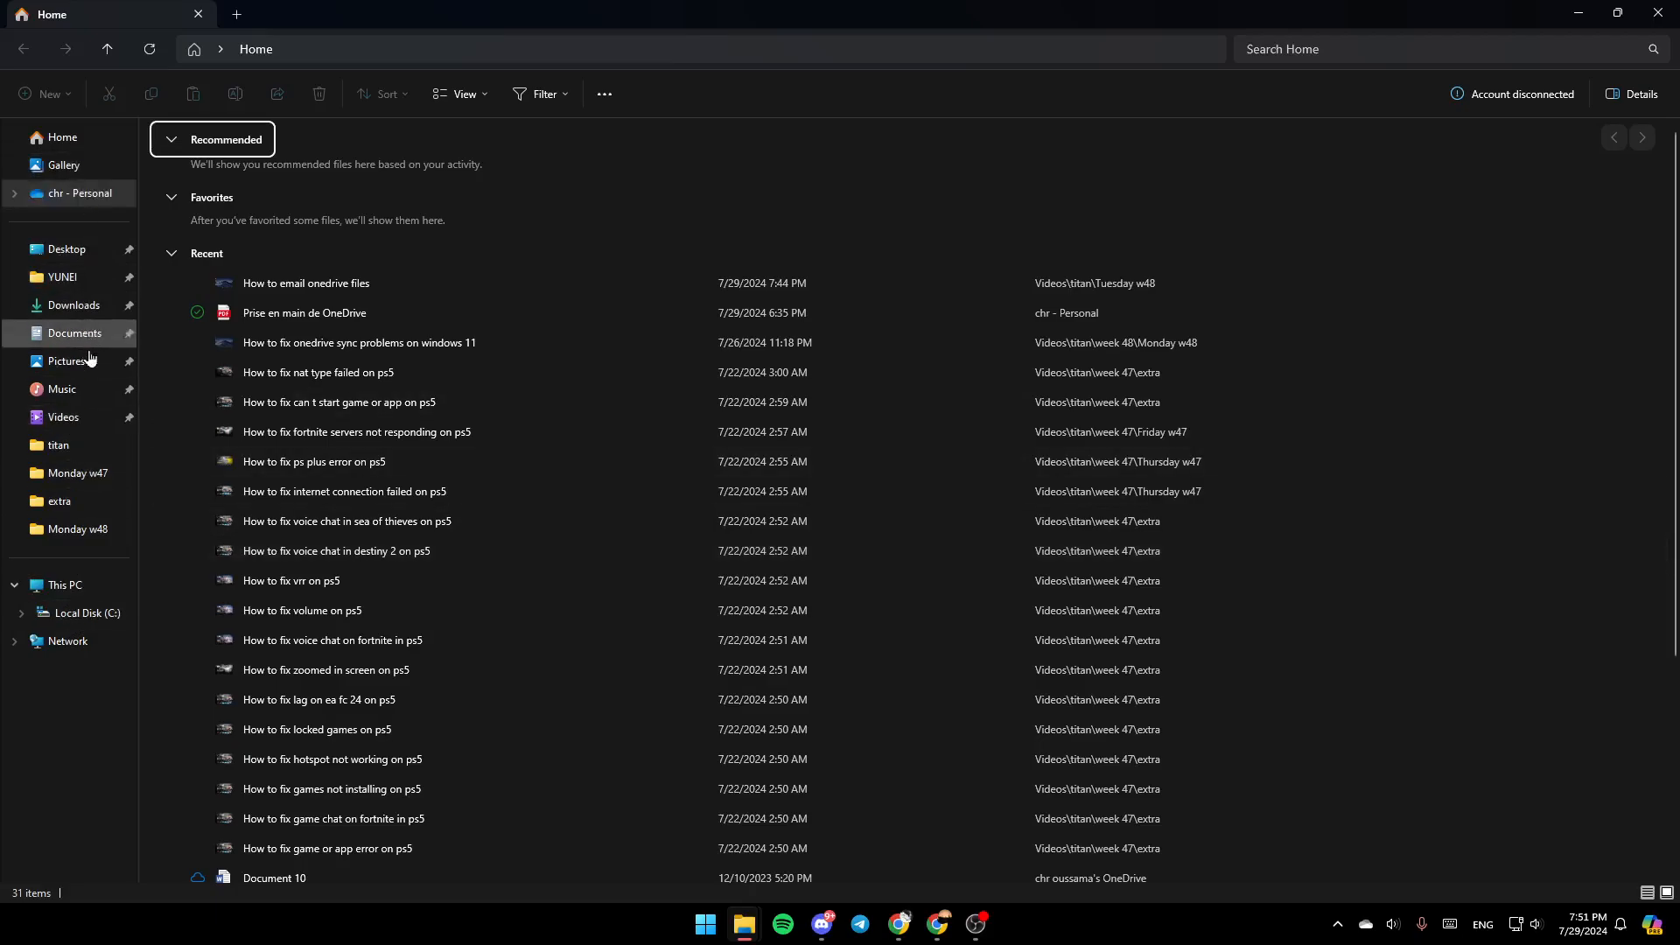
{"action": "mouse_move", "coordinate": [62, 137]}
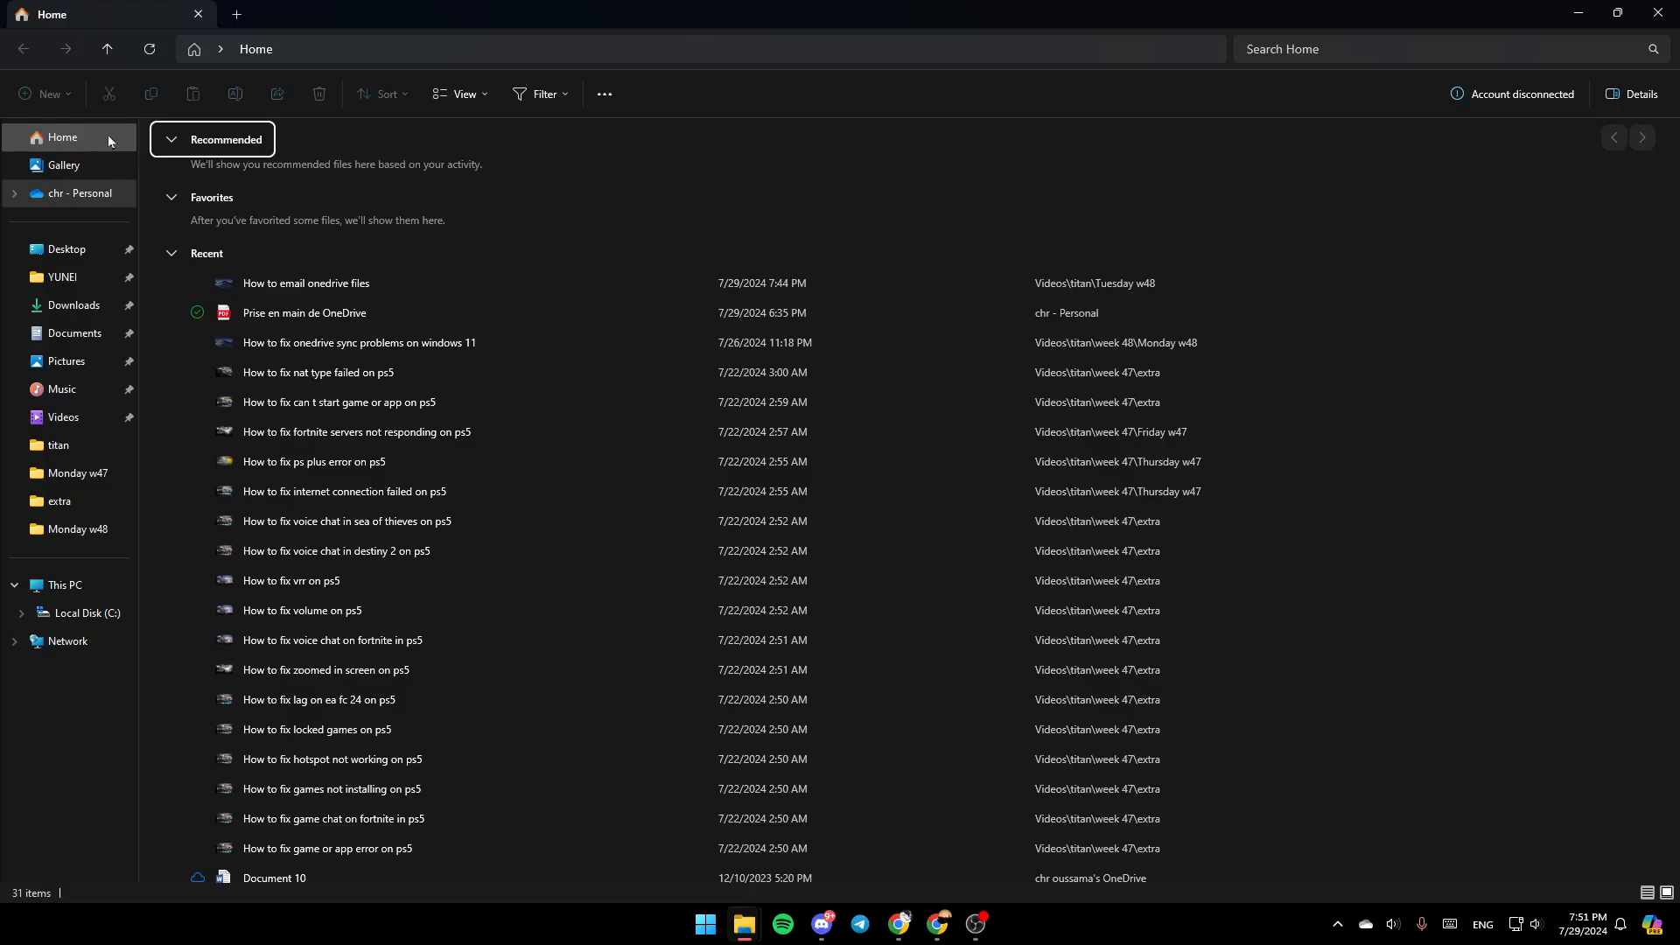
{"action": "left_click", "coordinate": [79, 195]}
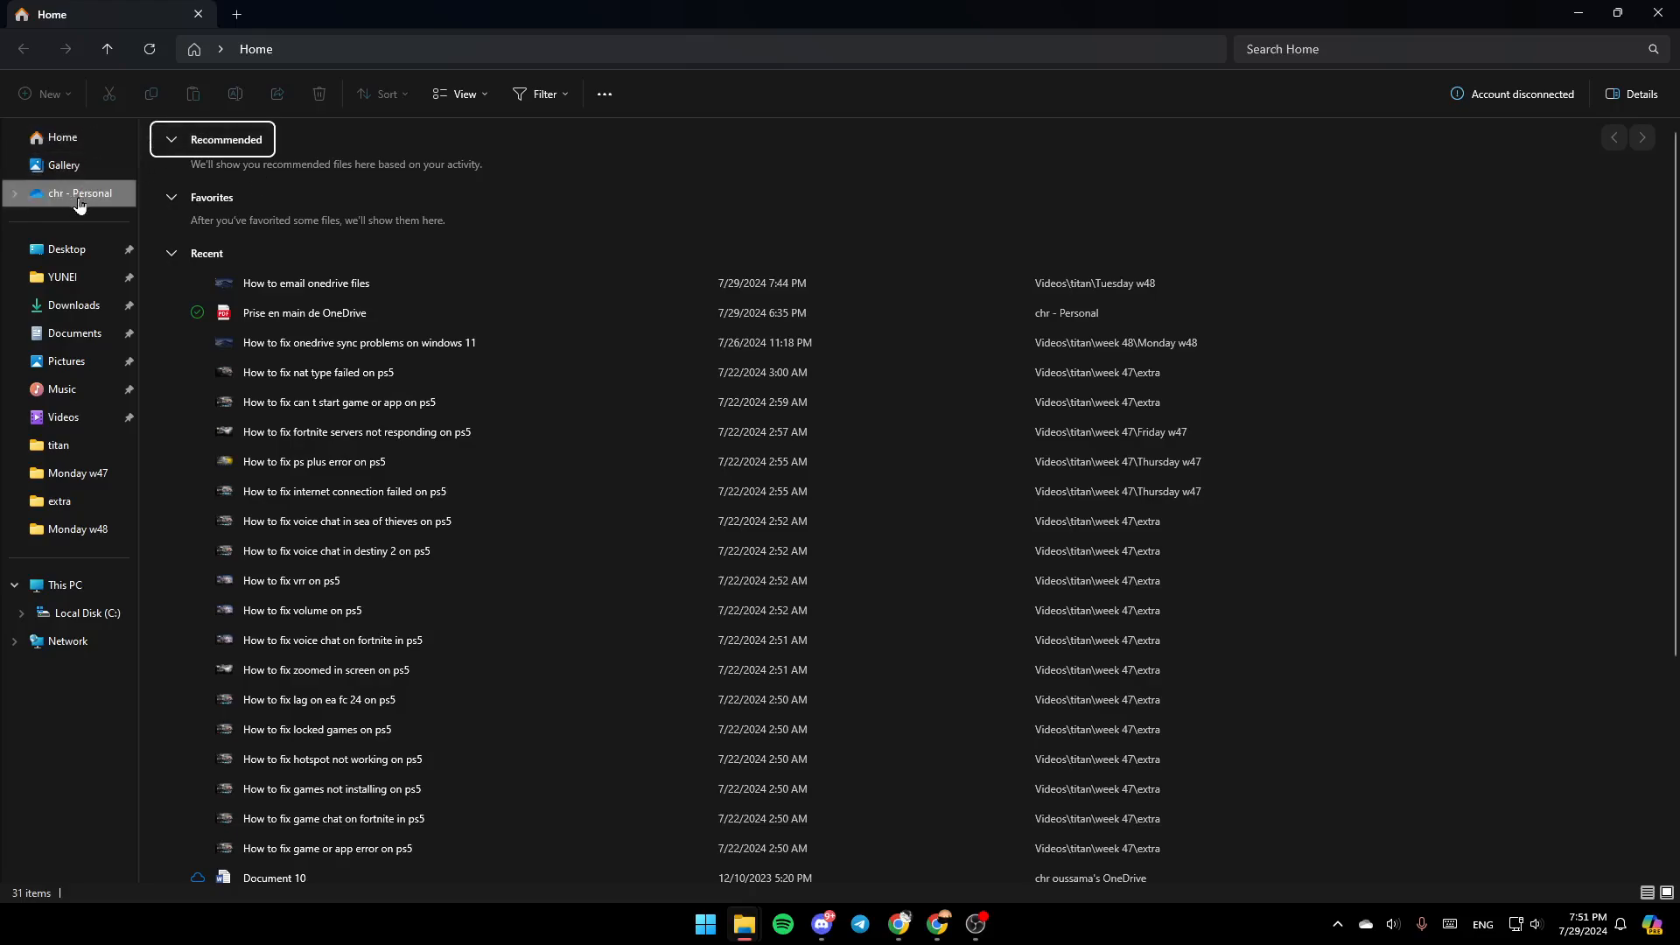
{"action": "mouse_move", "coordinate": [32, 224]}
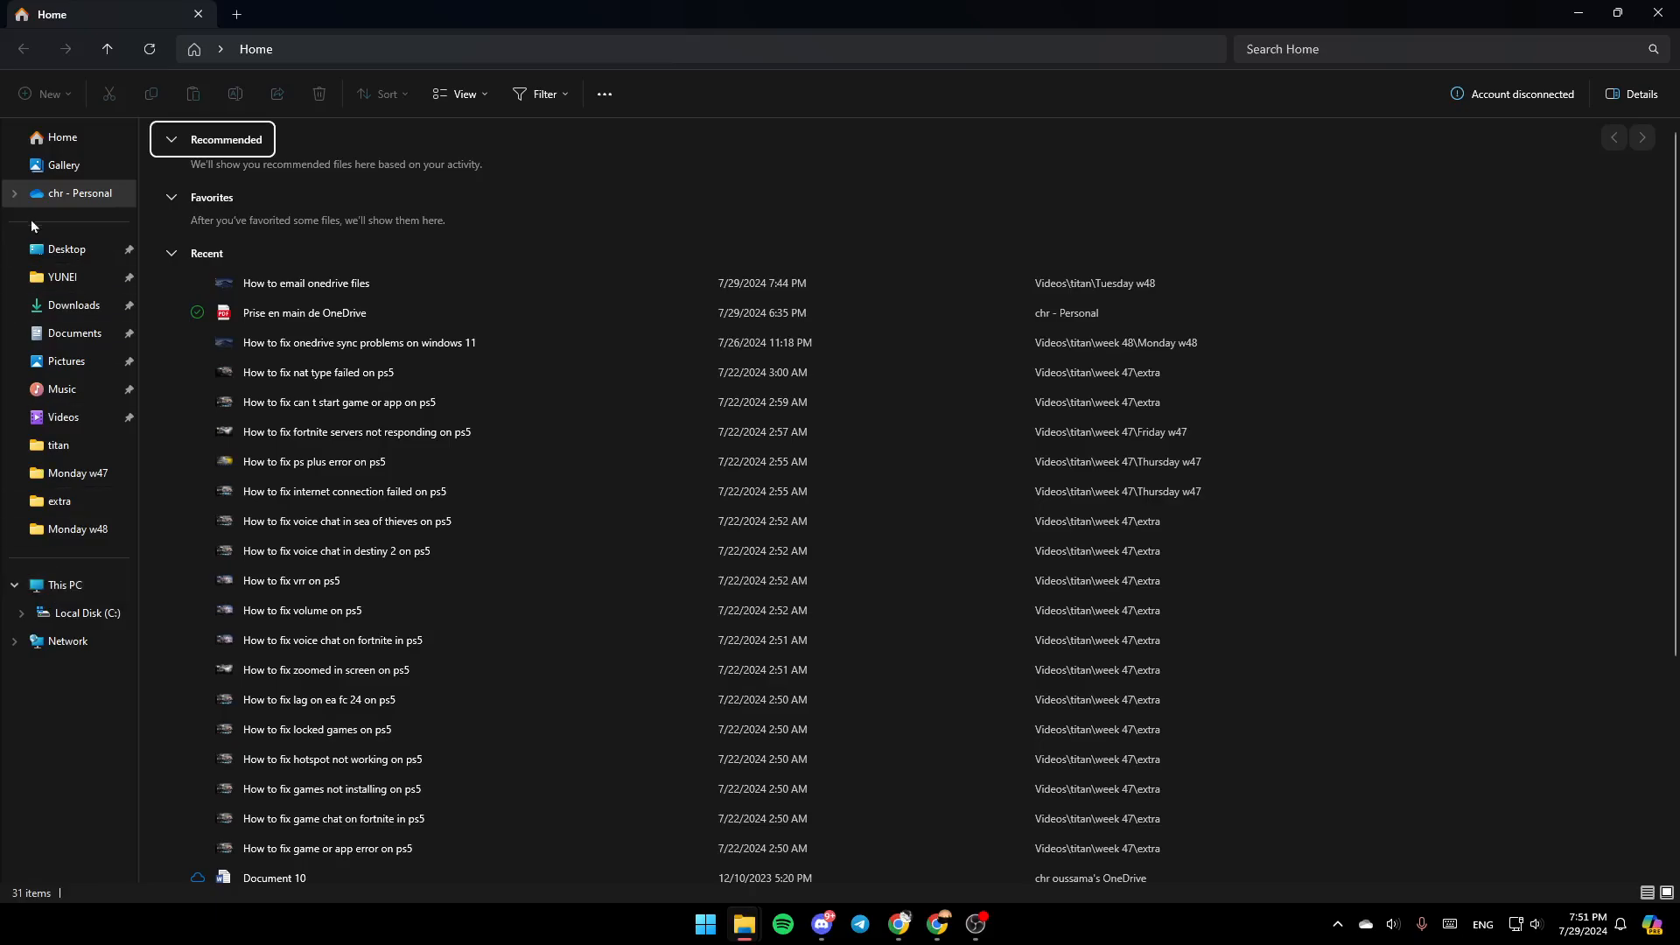
{"action": "left_click", "coordinate": [79, 194]}
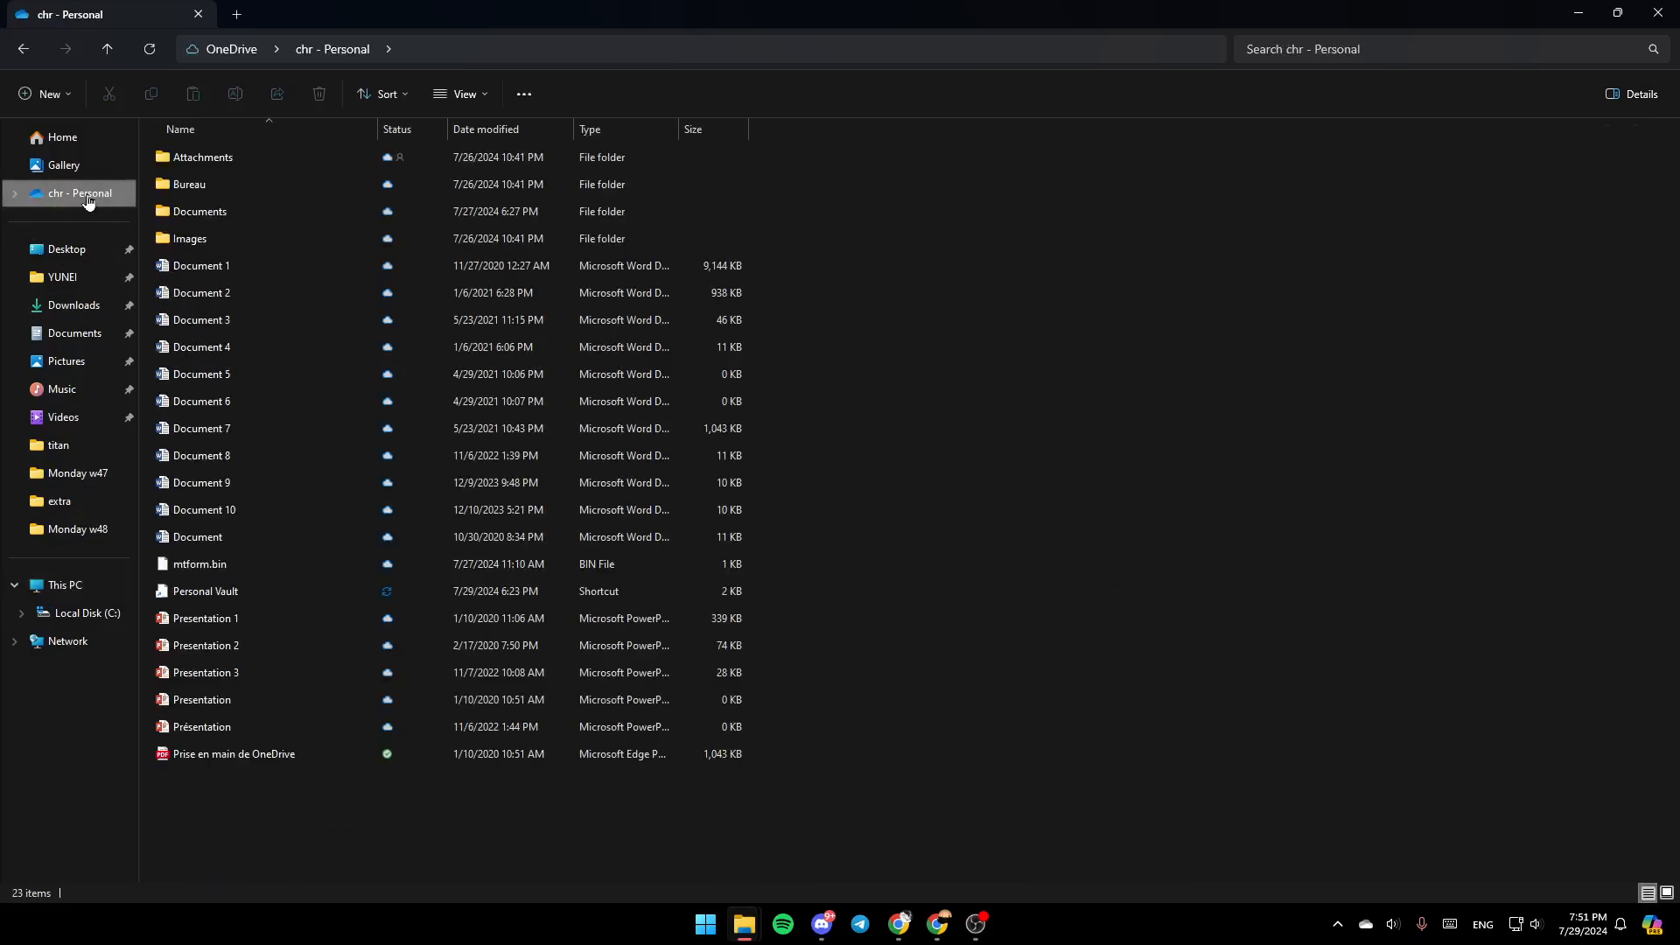
Step: Show the OneDrive Personal context menu with its View online and Settings options
{"action": "right_click", "coordinate": [78, 194]}
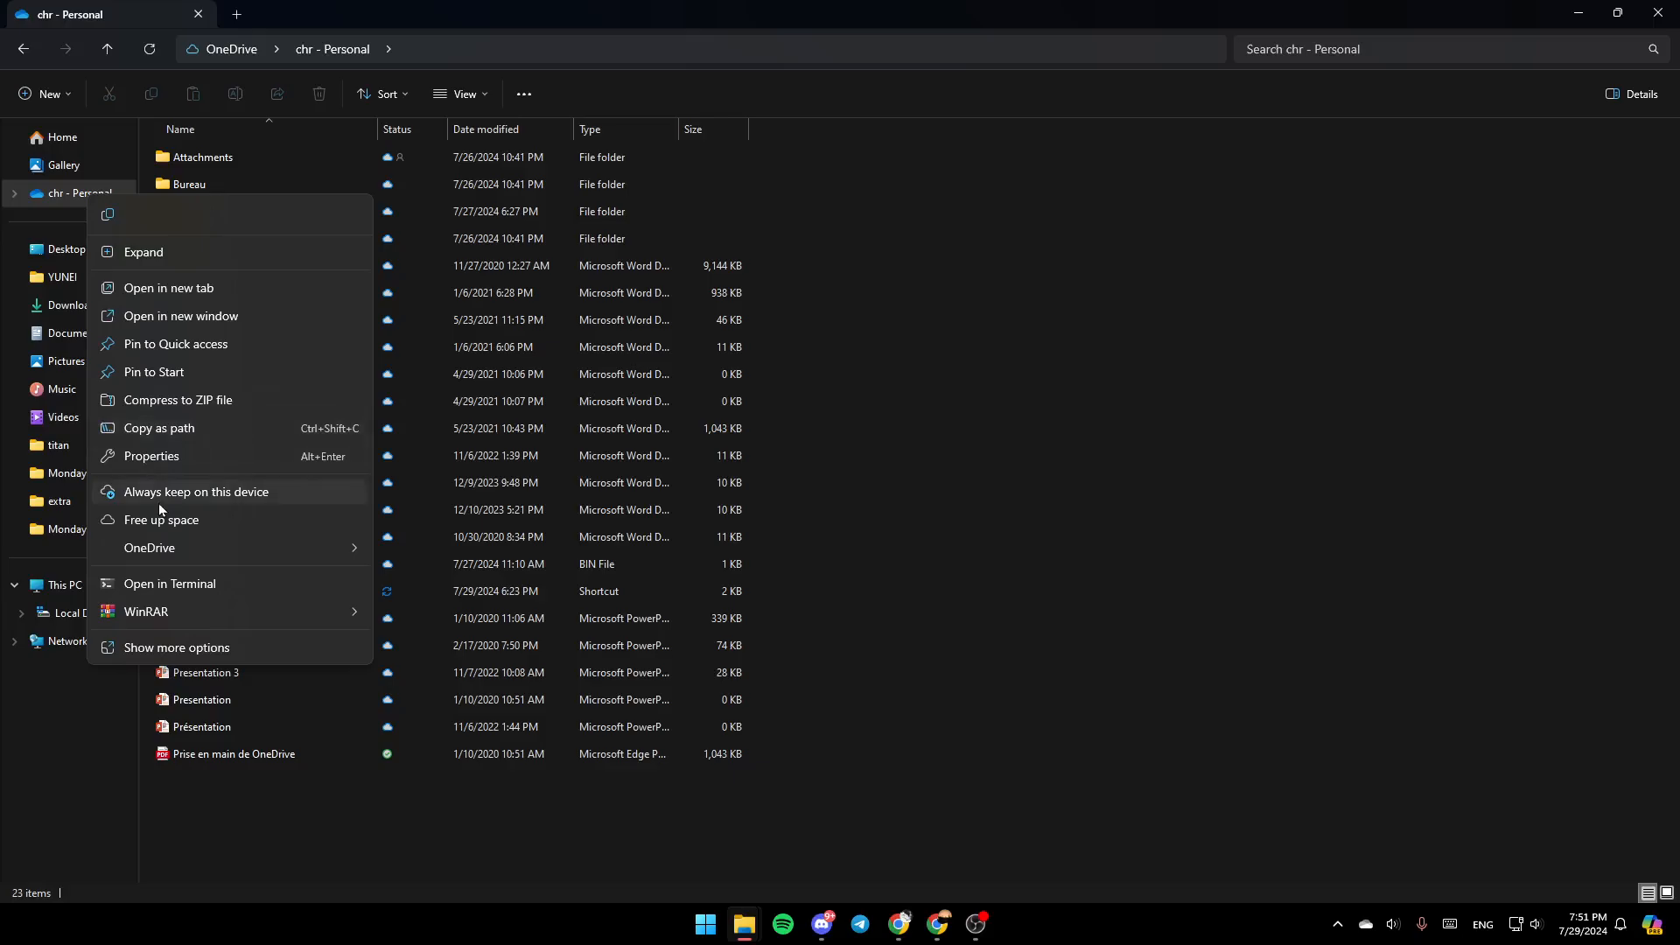
{"action": "mouse_move", "coordinate": [163, 276]}
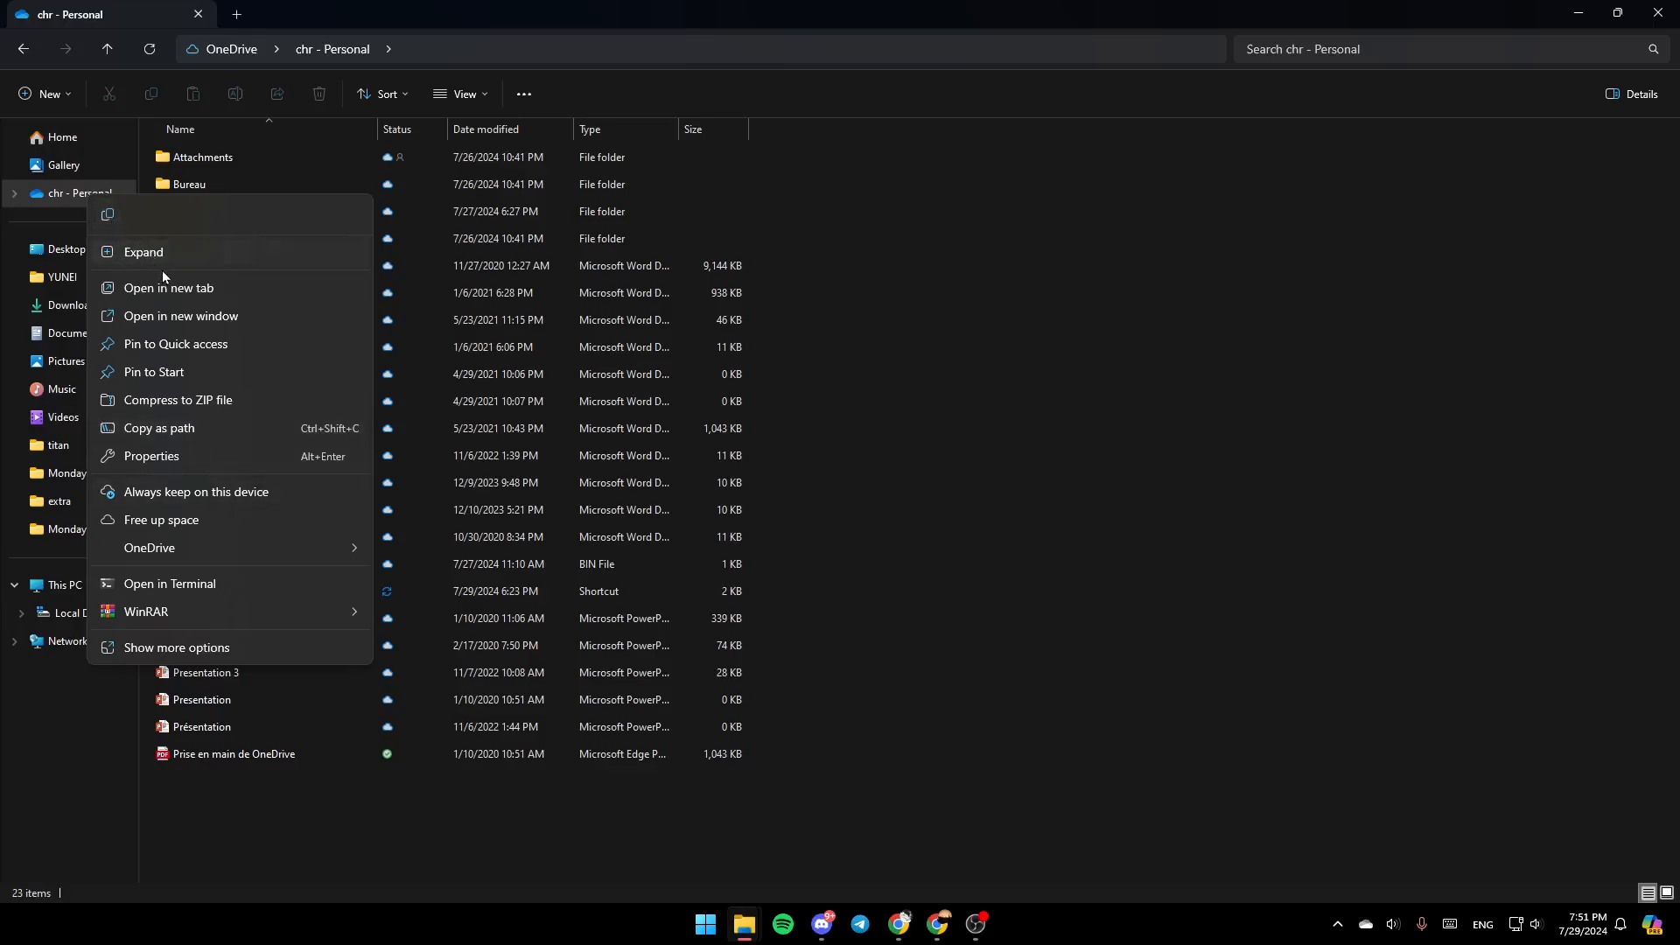
{"action": "mouse_move", "coordinate": [175, 343]}
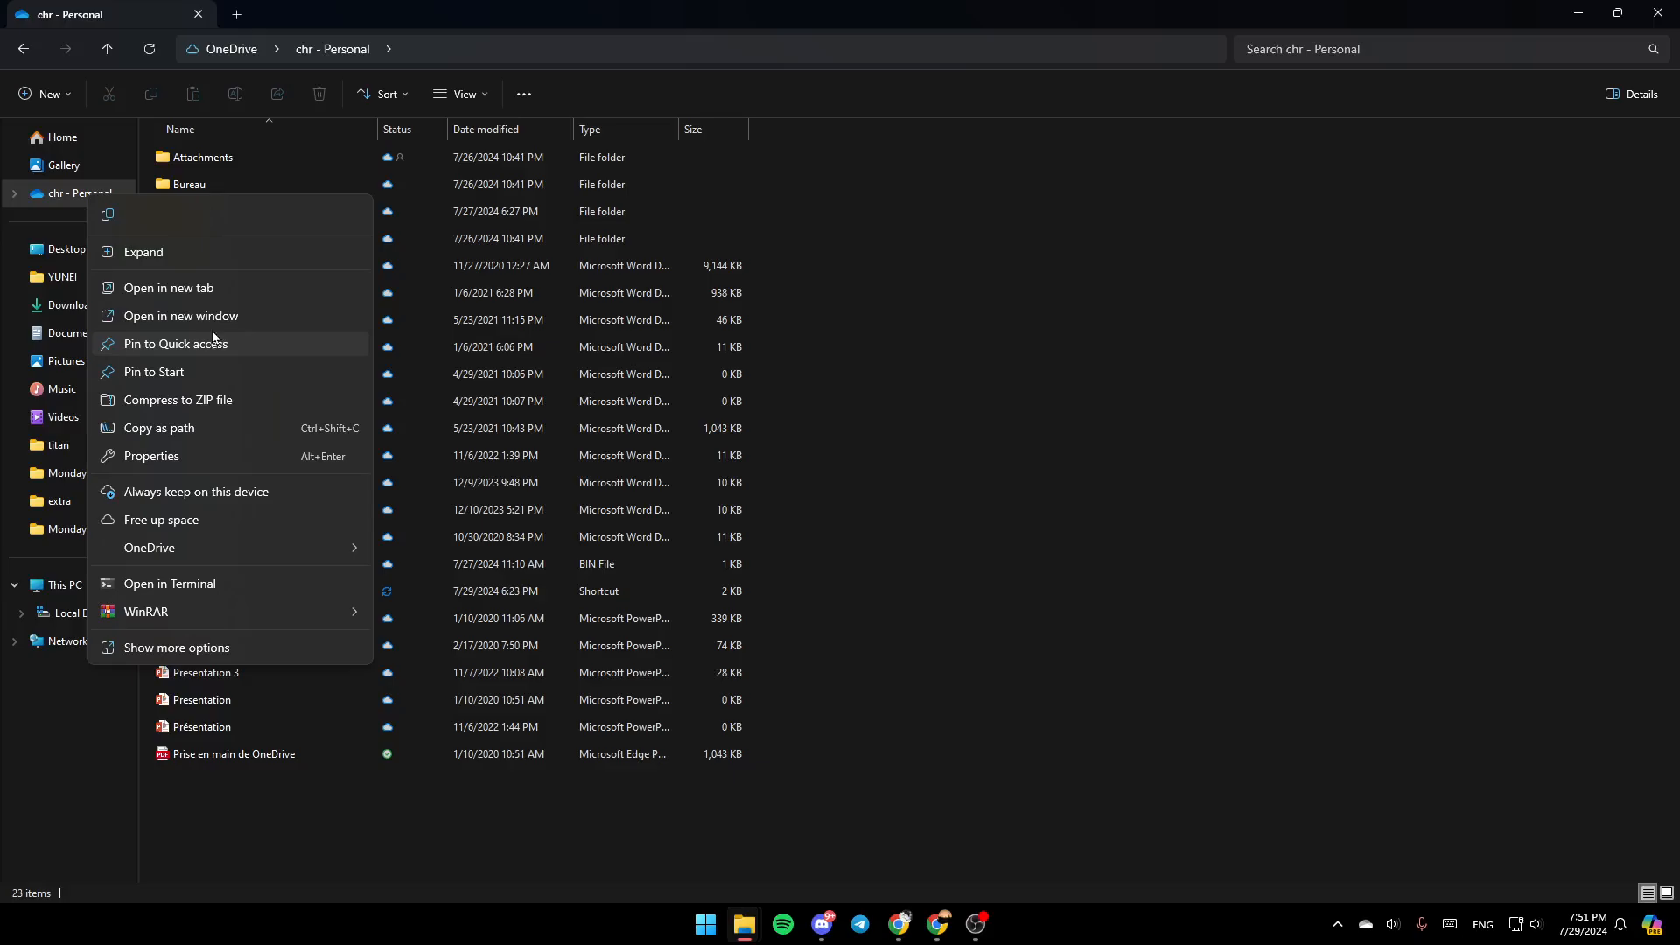
{"action": "mouse_move", "coordinate": [221, 520]}
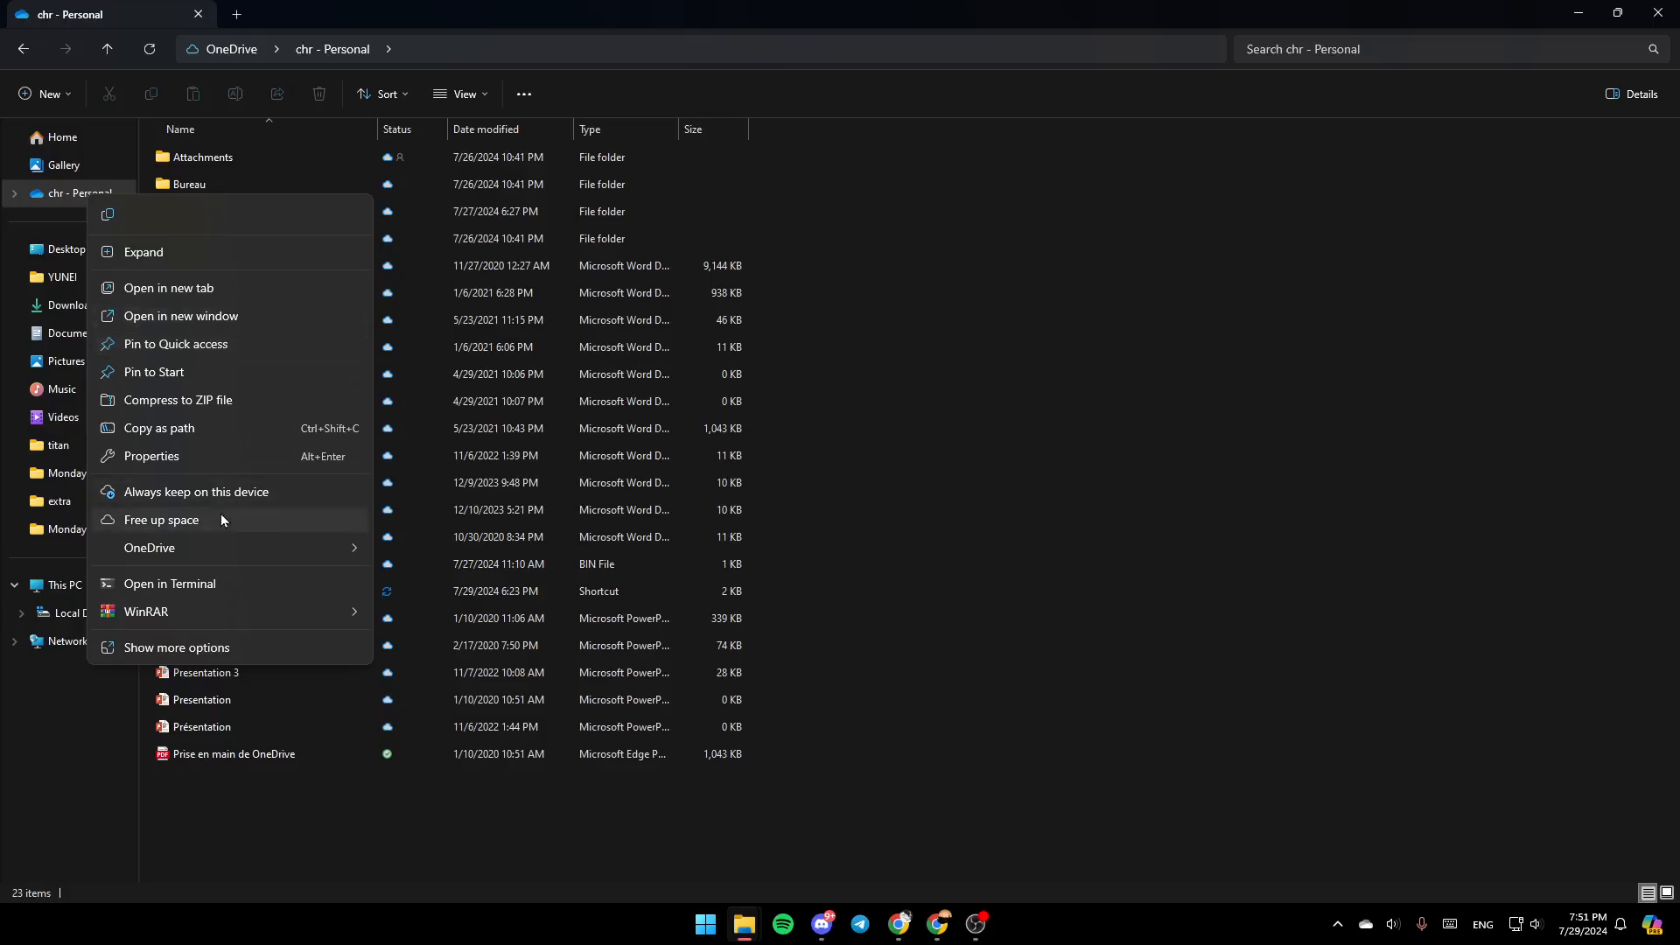
{"action": "mouse_move", "coordinate": [227, 519]}
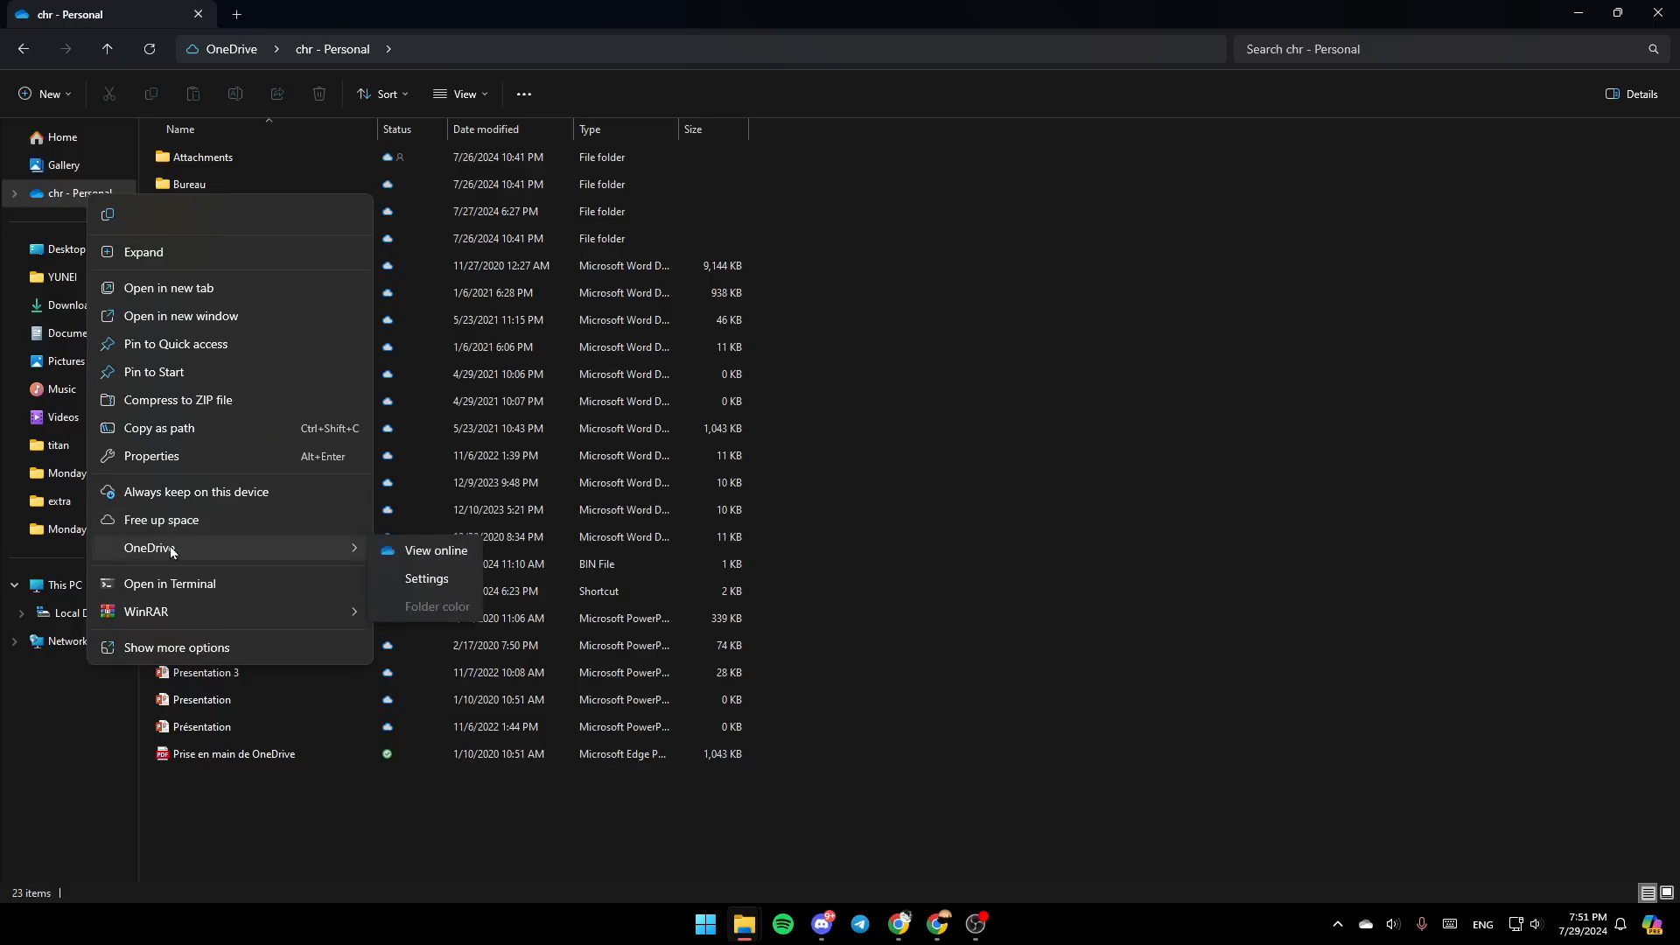
{"action": "mouse_move", "coordinate": [426, 578]}
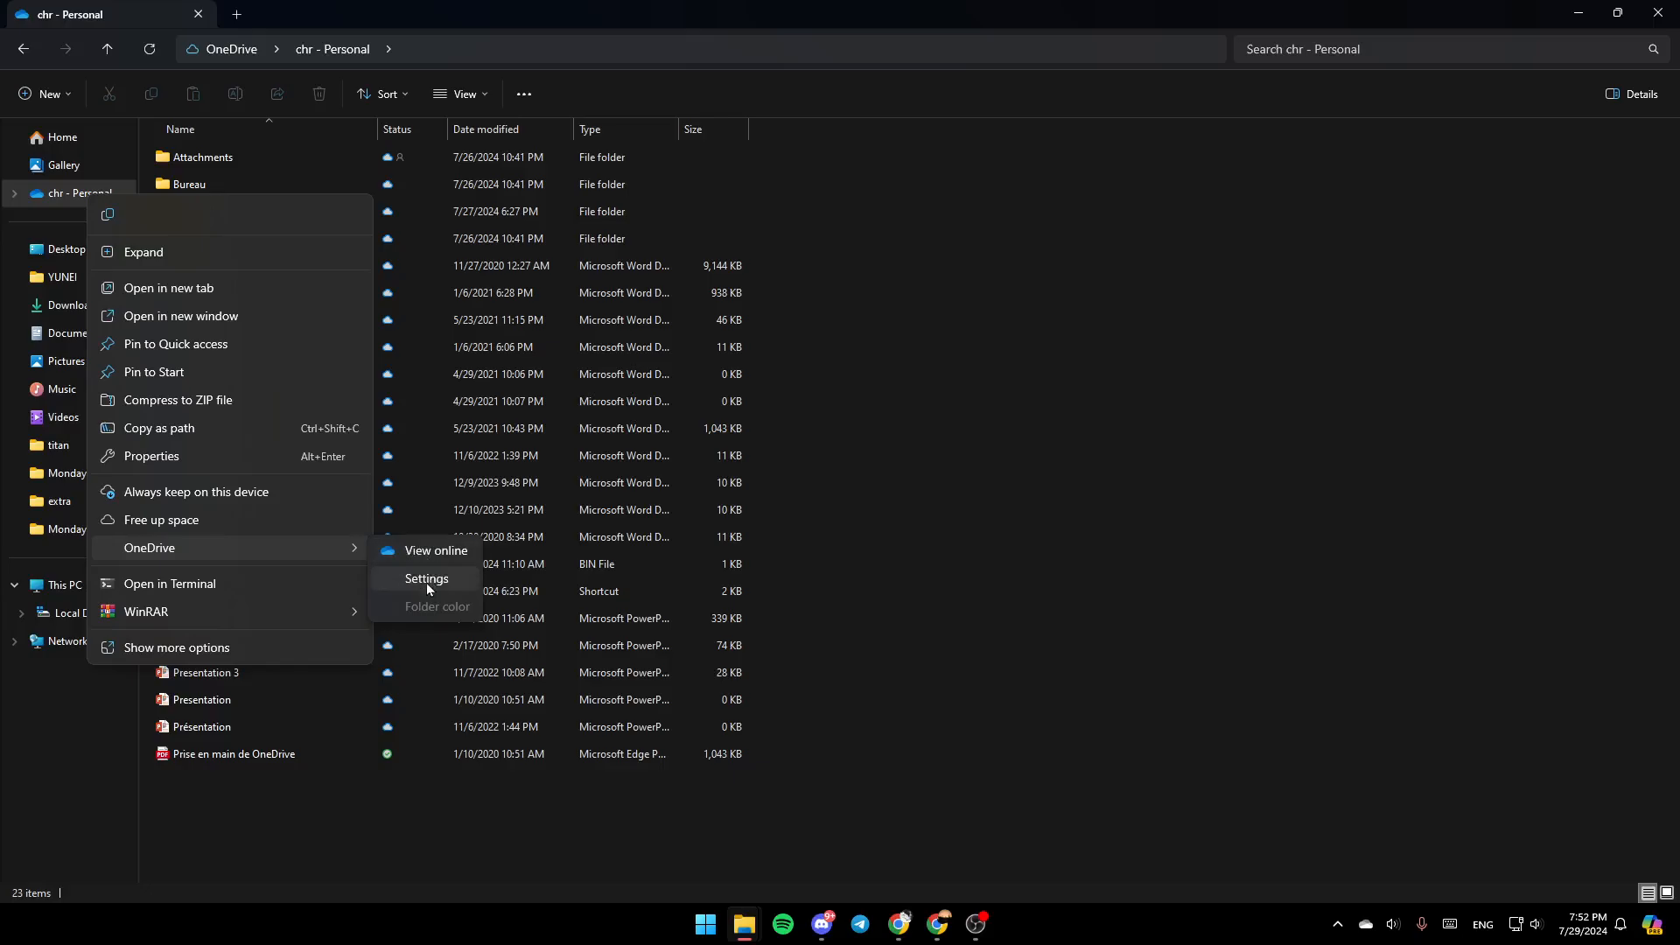
{"action": "mouse_move", "coordinate": [433, 615]}
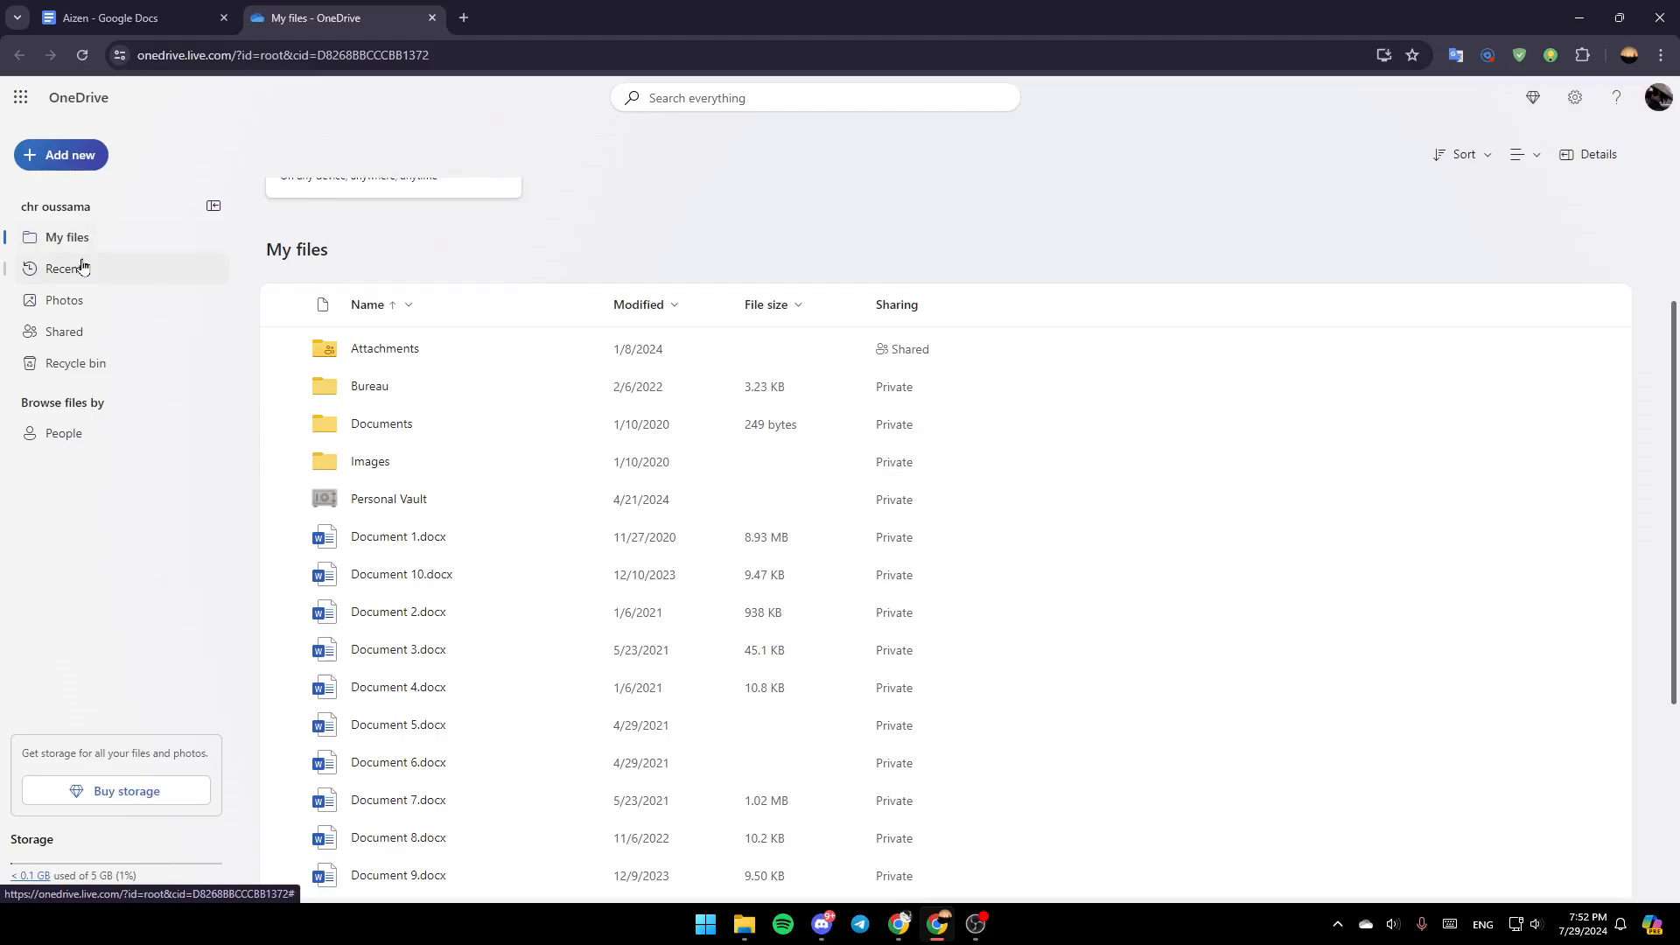
{"action": "mouse_move", "coordinate": [114, 292]}
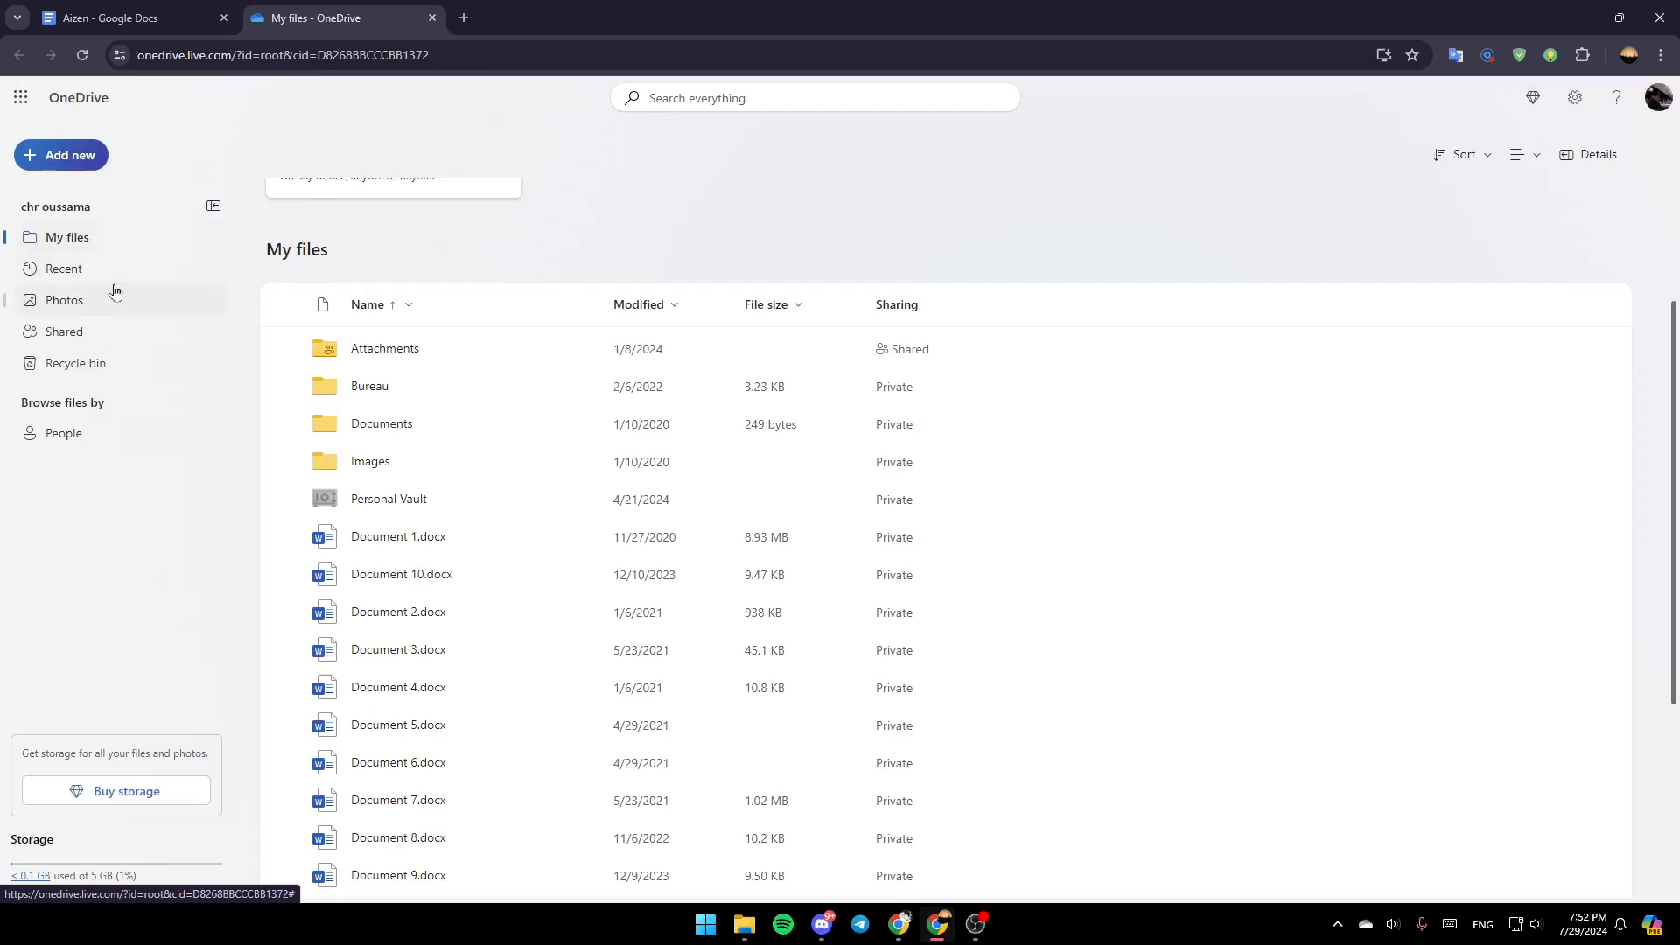
{"action": "mouse_move", "coordinate": [90, 369]}
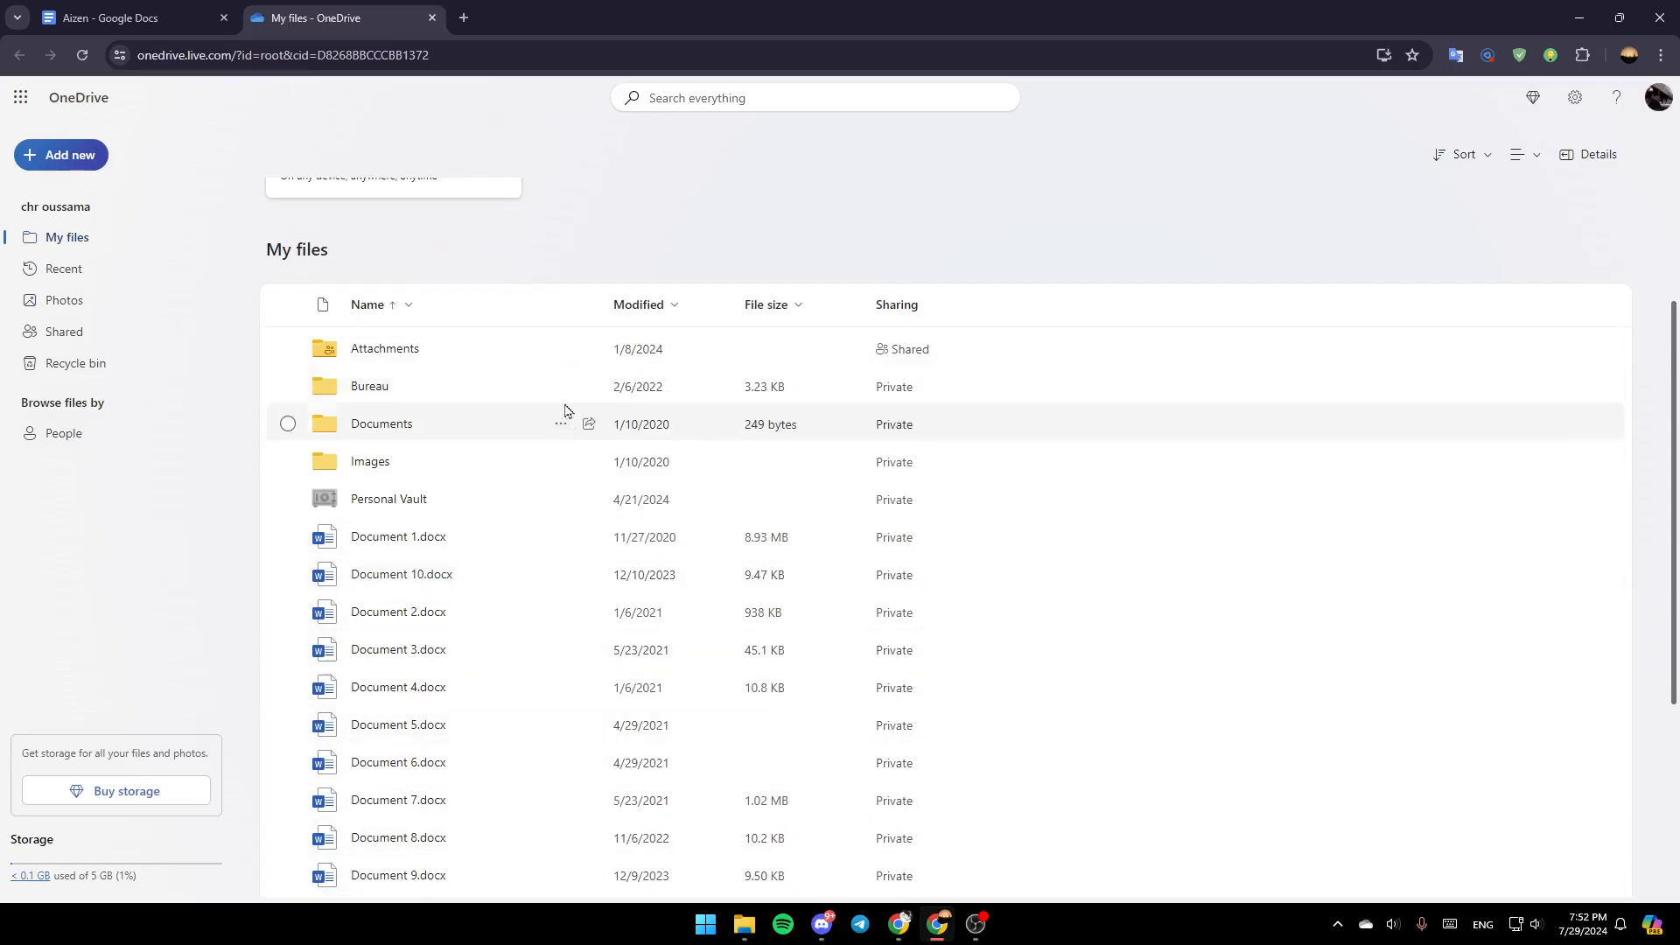
{"action": "mouse_move", "coordinate": [569, 540]}
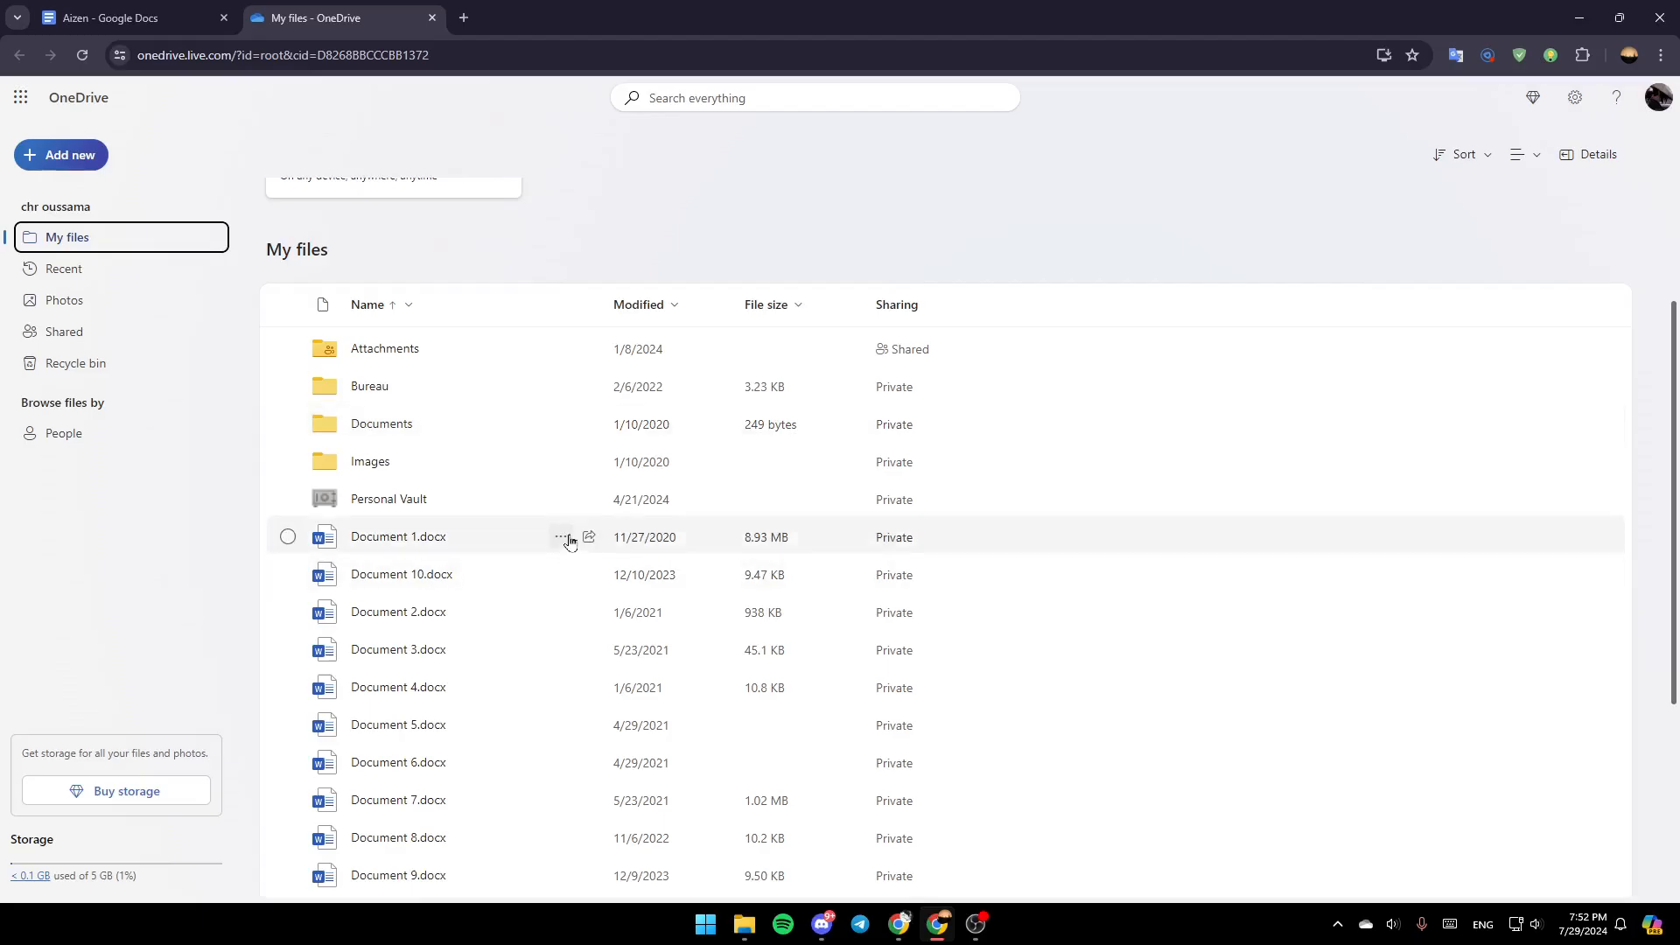
Step: Delete Document 1.docx from My files and confirm sending it to the recycle bin
{"action": "left_click", "coordinate": [562, 537]}
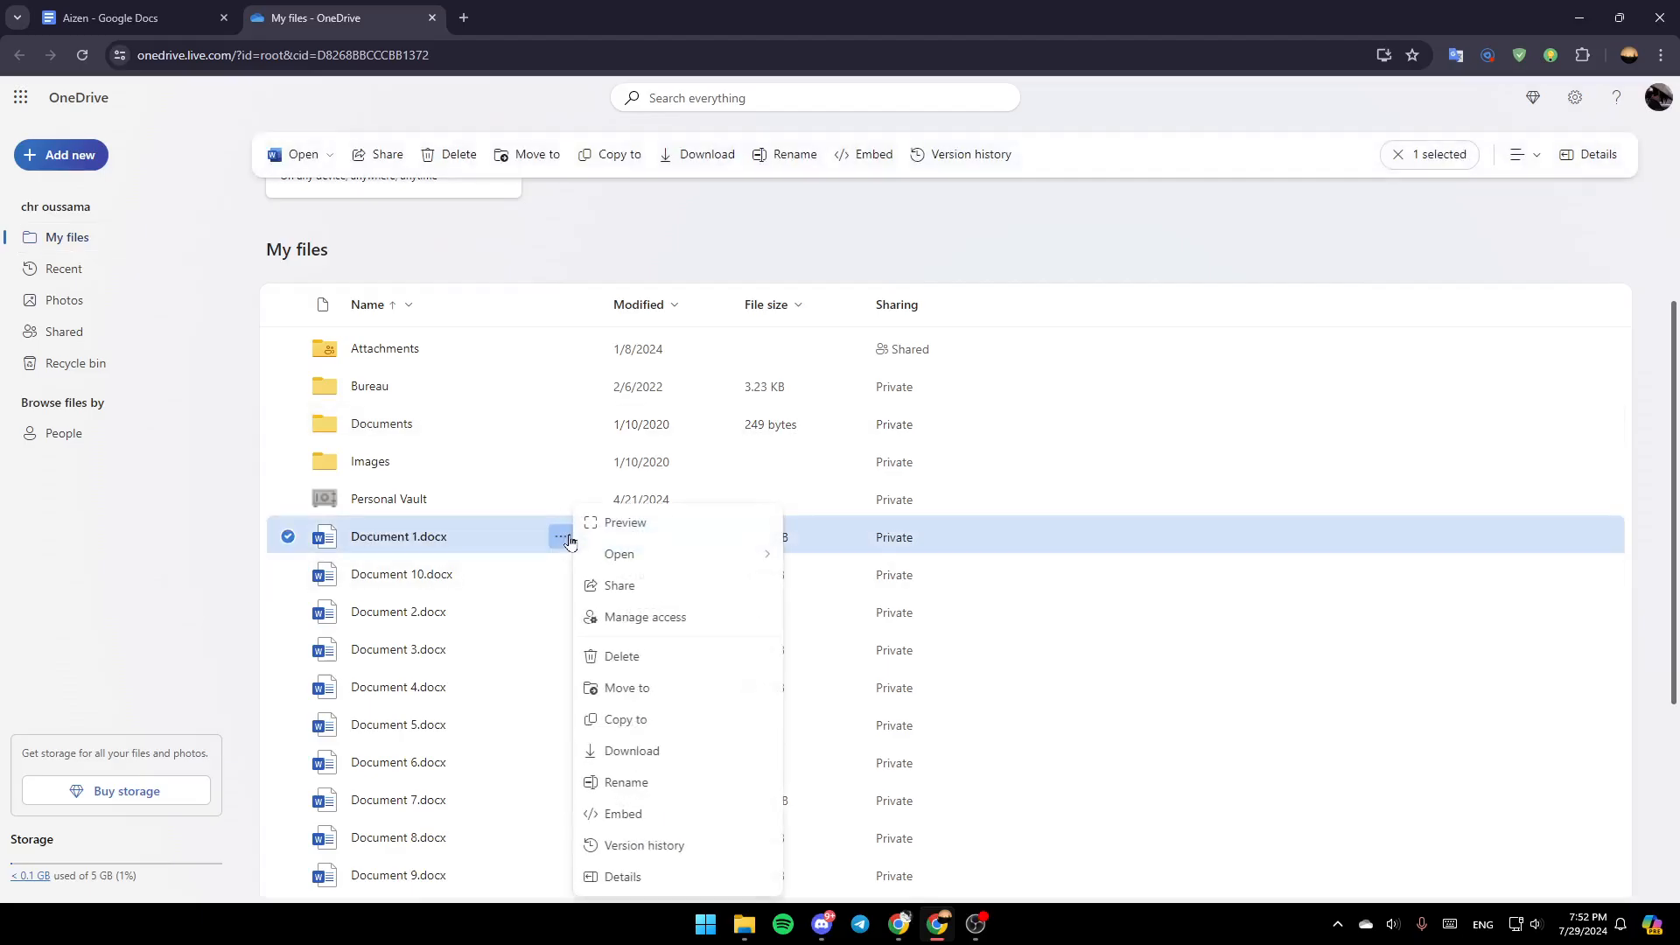
{"action": "mouse_move", "coordinate": [644, 617]}
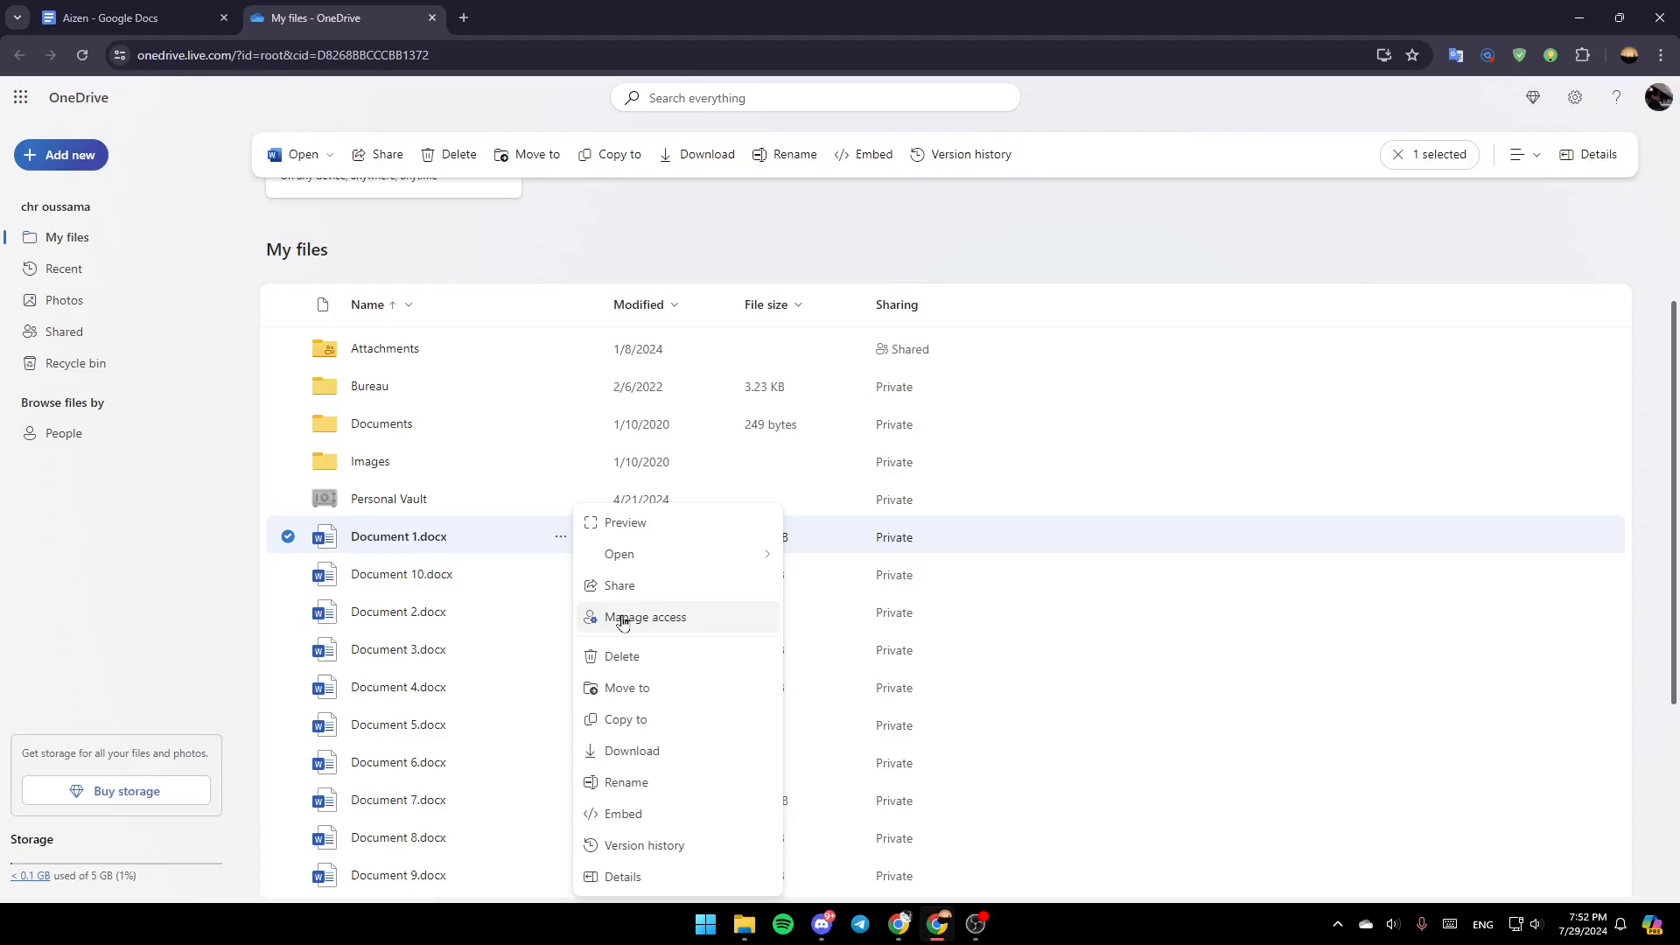
{"action": "mouse_move", "coordinate": [672, 591]}
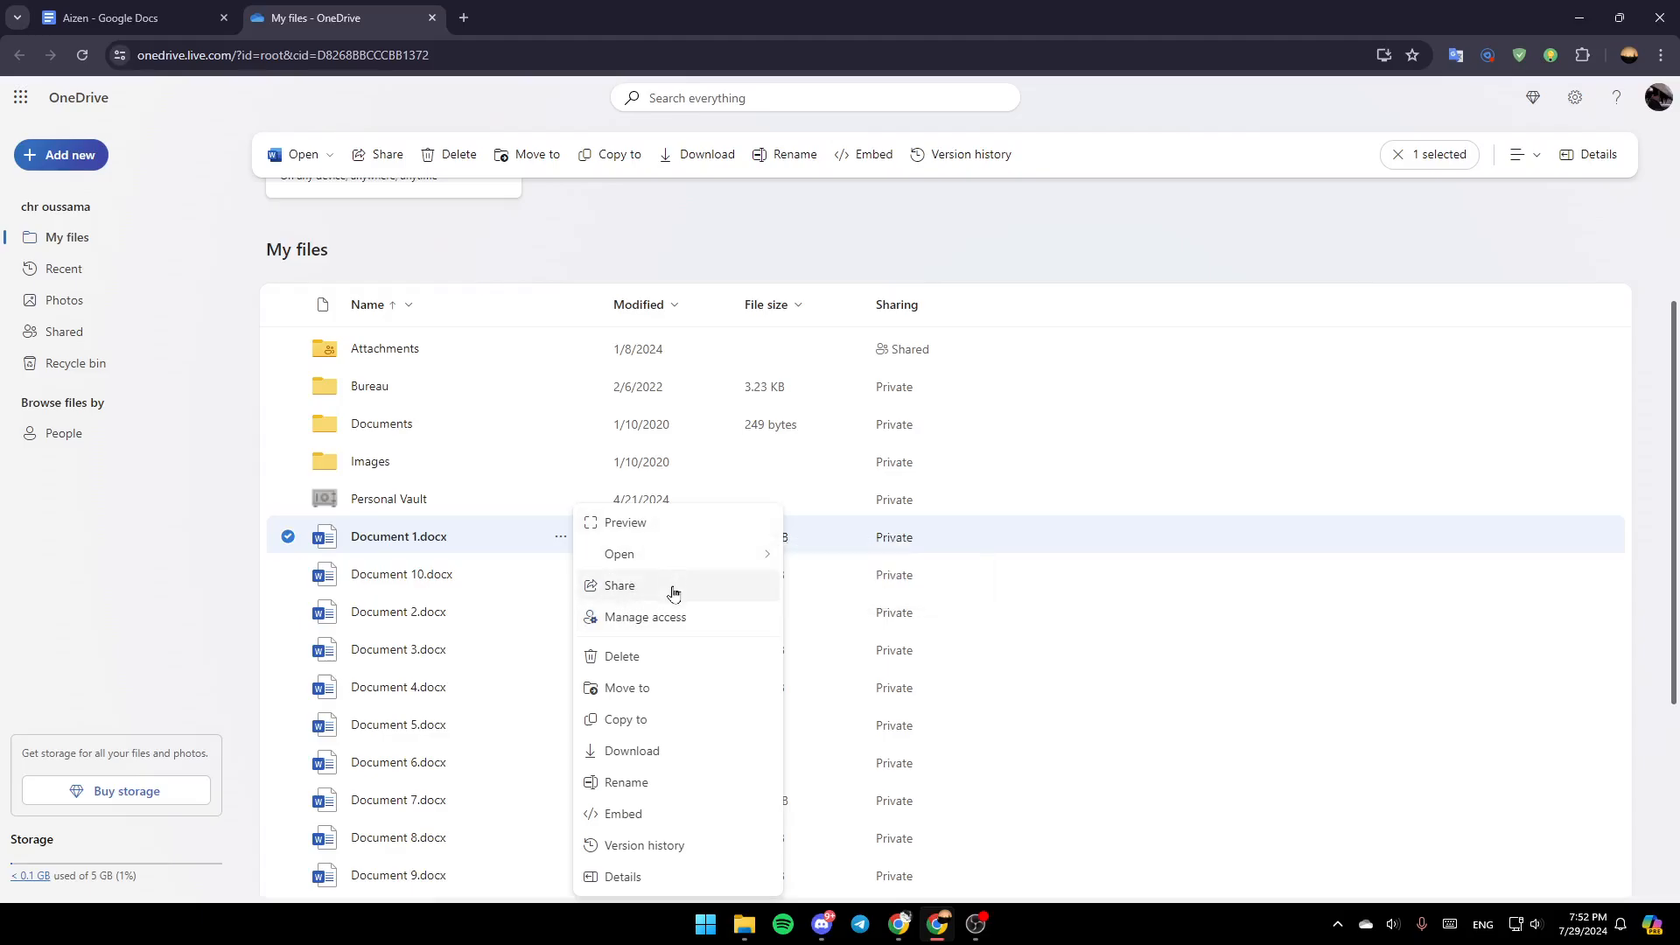
{"action": "mouse_move", "coordinate": [676, 664]}
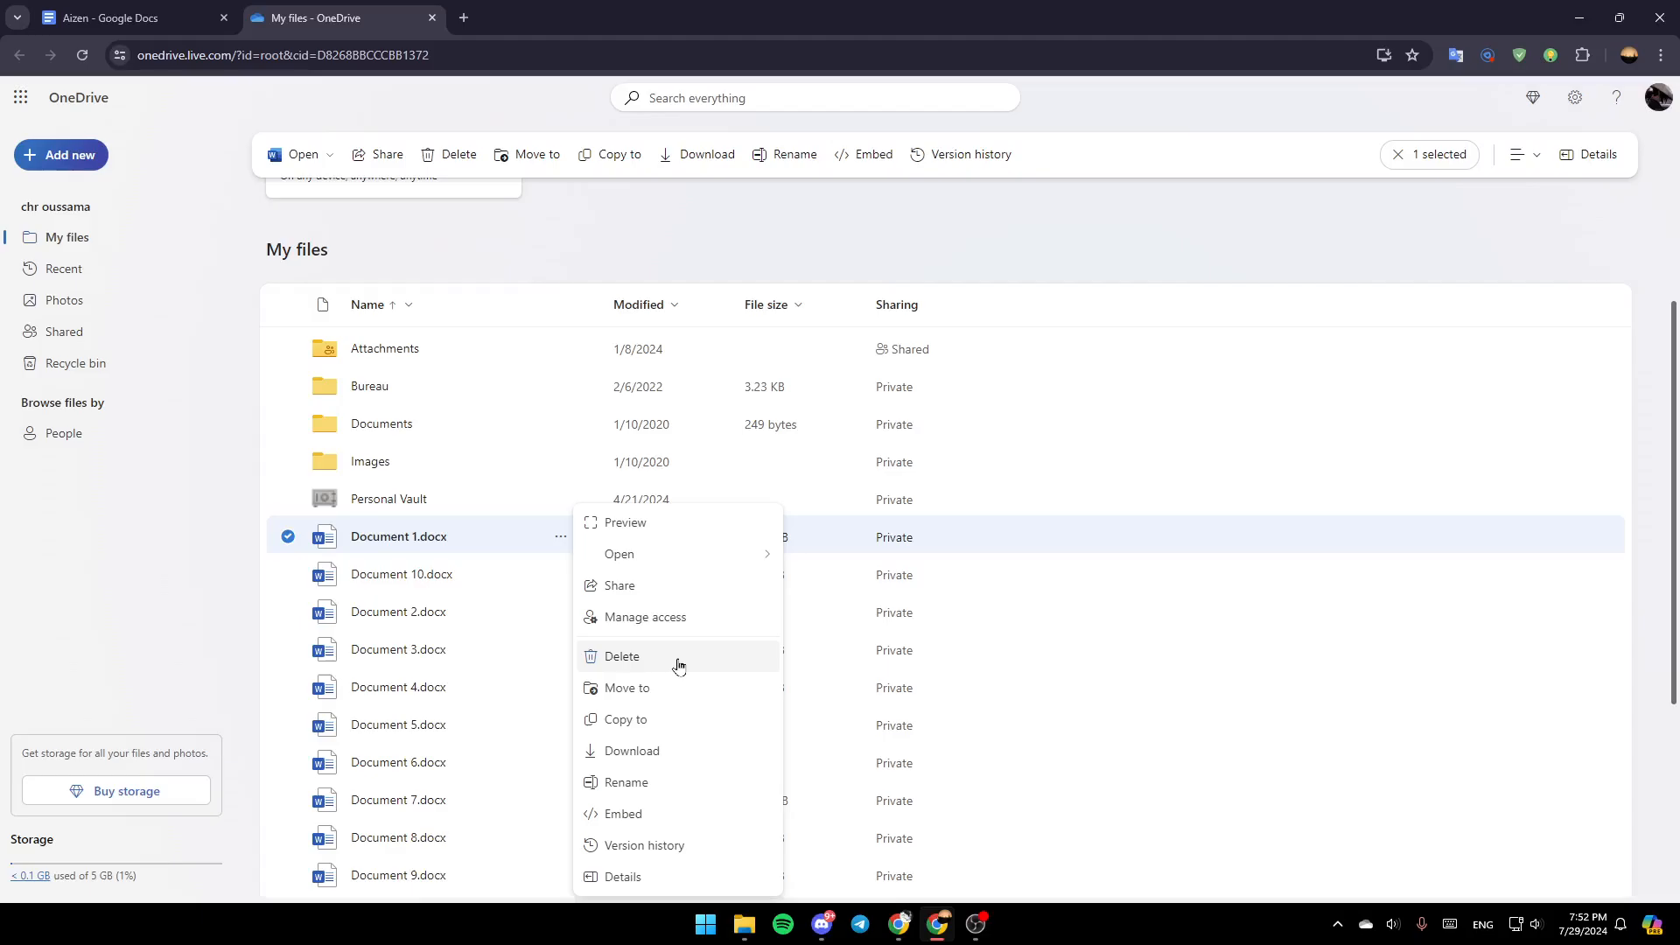
{"action": "mouse_move", "coordinate": [657, 782]}
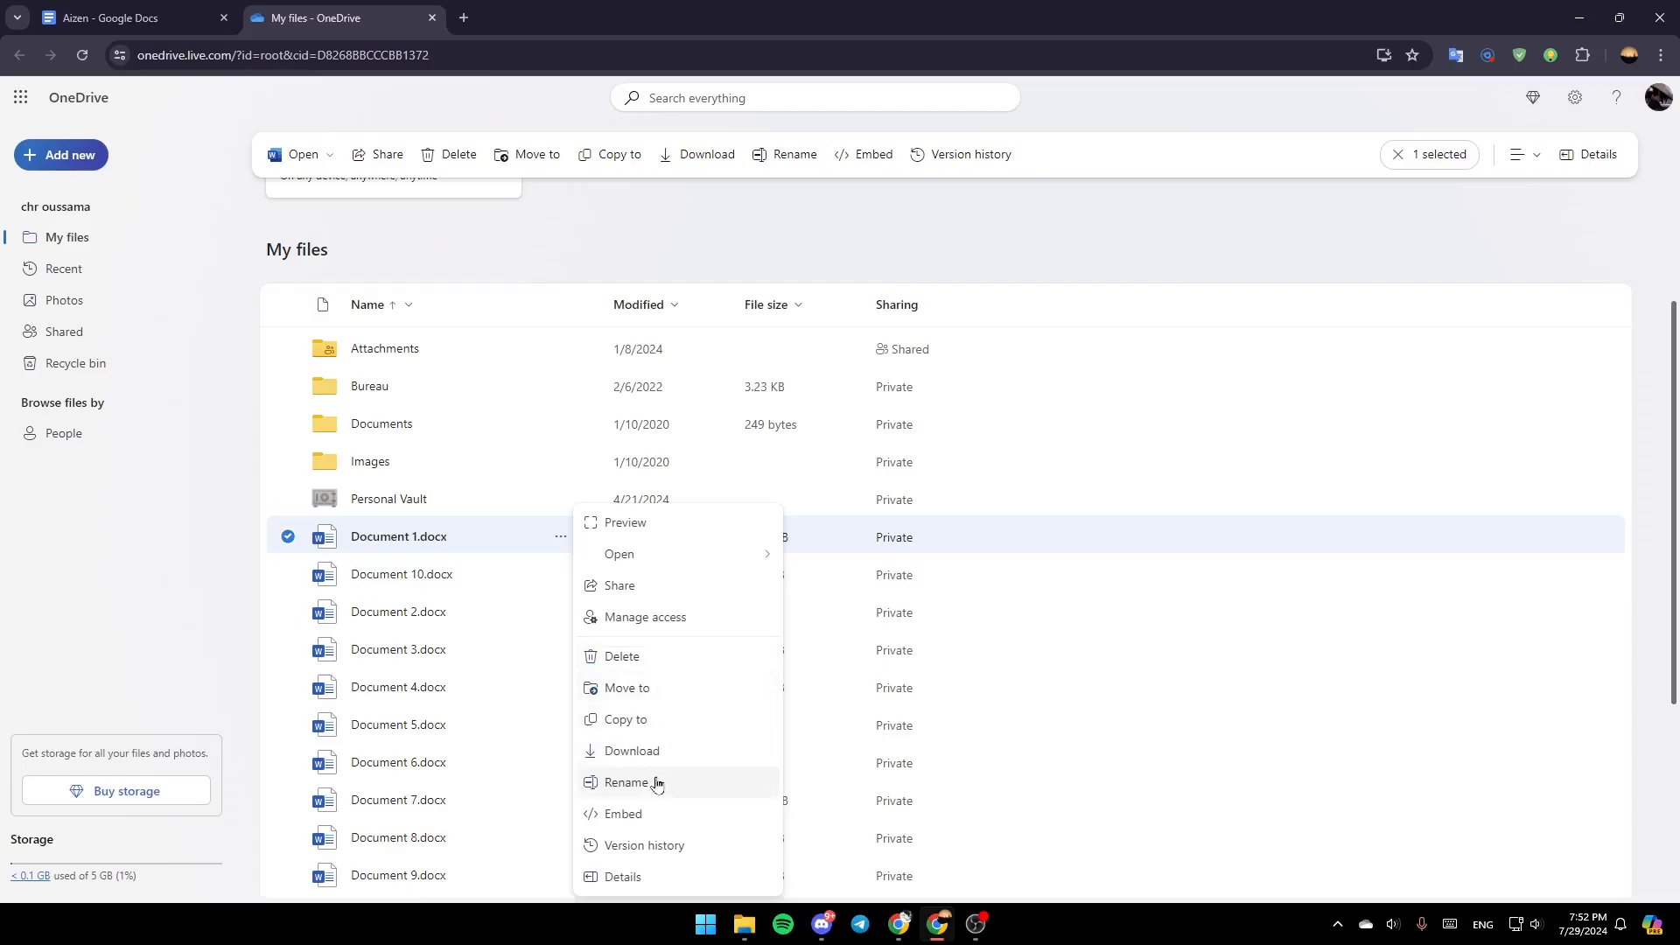
{"action": "left_click", "coordinate": [621, 655]}
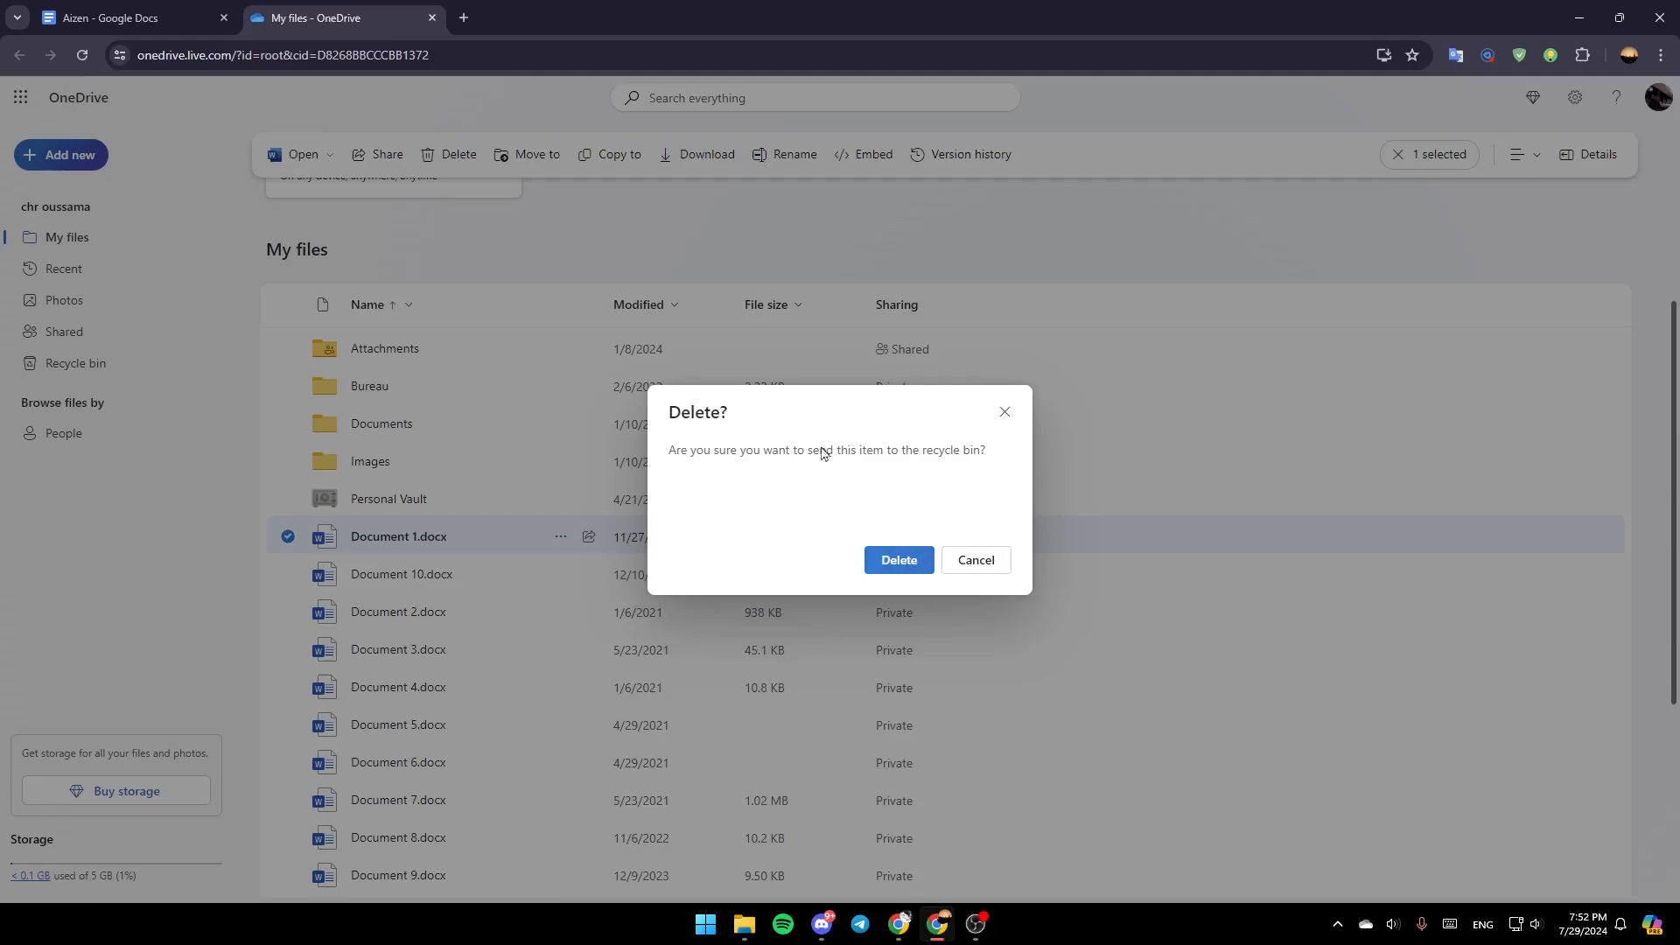
{"action": "mouse_move", "coordinate": [898, 558]}
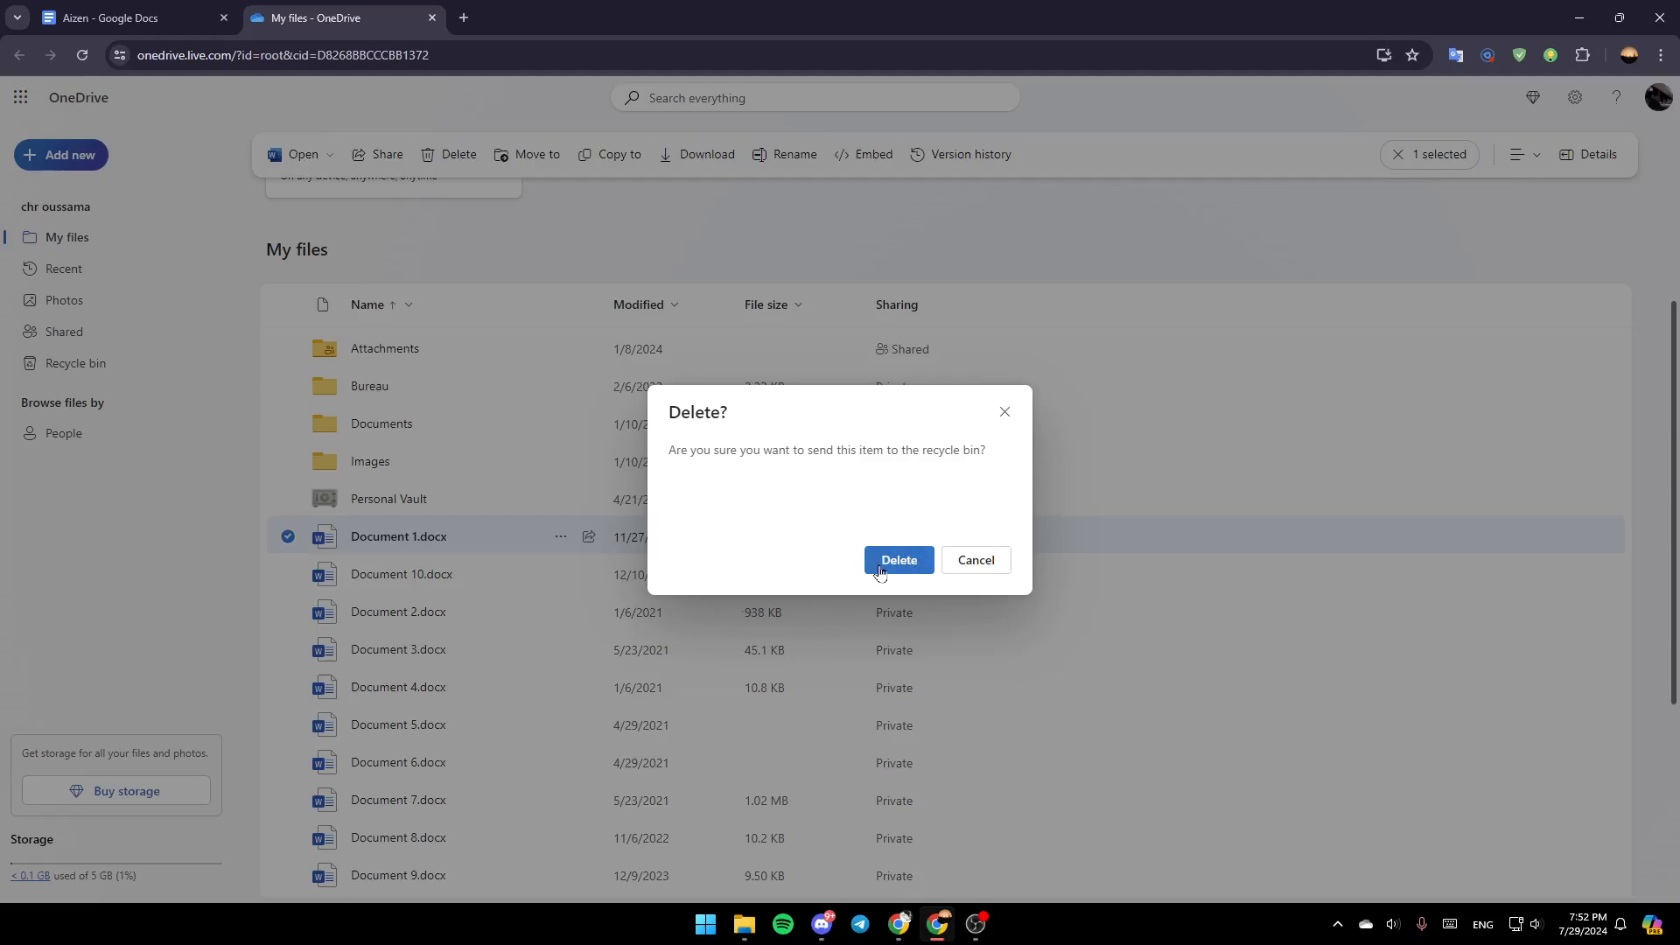
{"action": "left_click", "coordinate": [898, 559]}
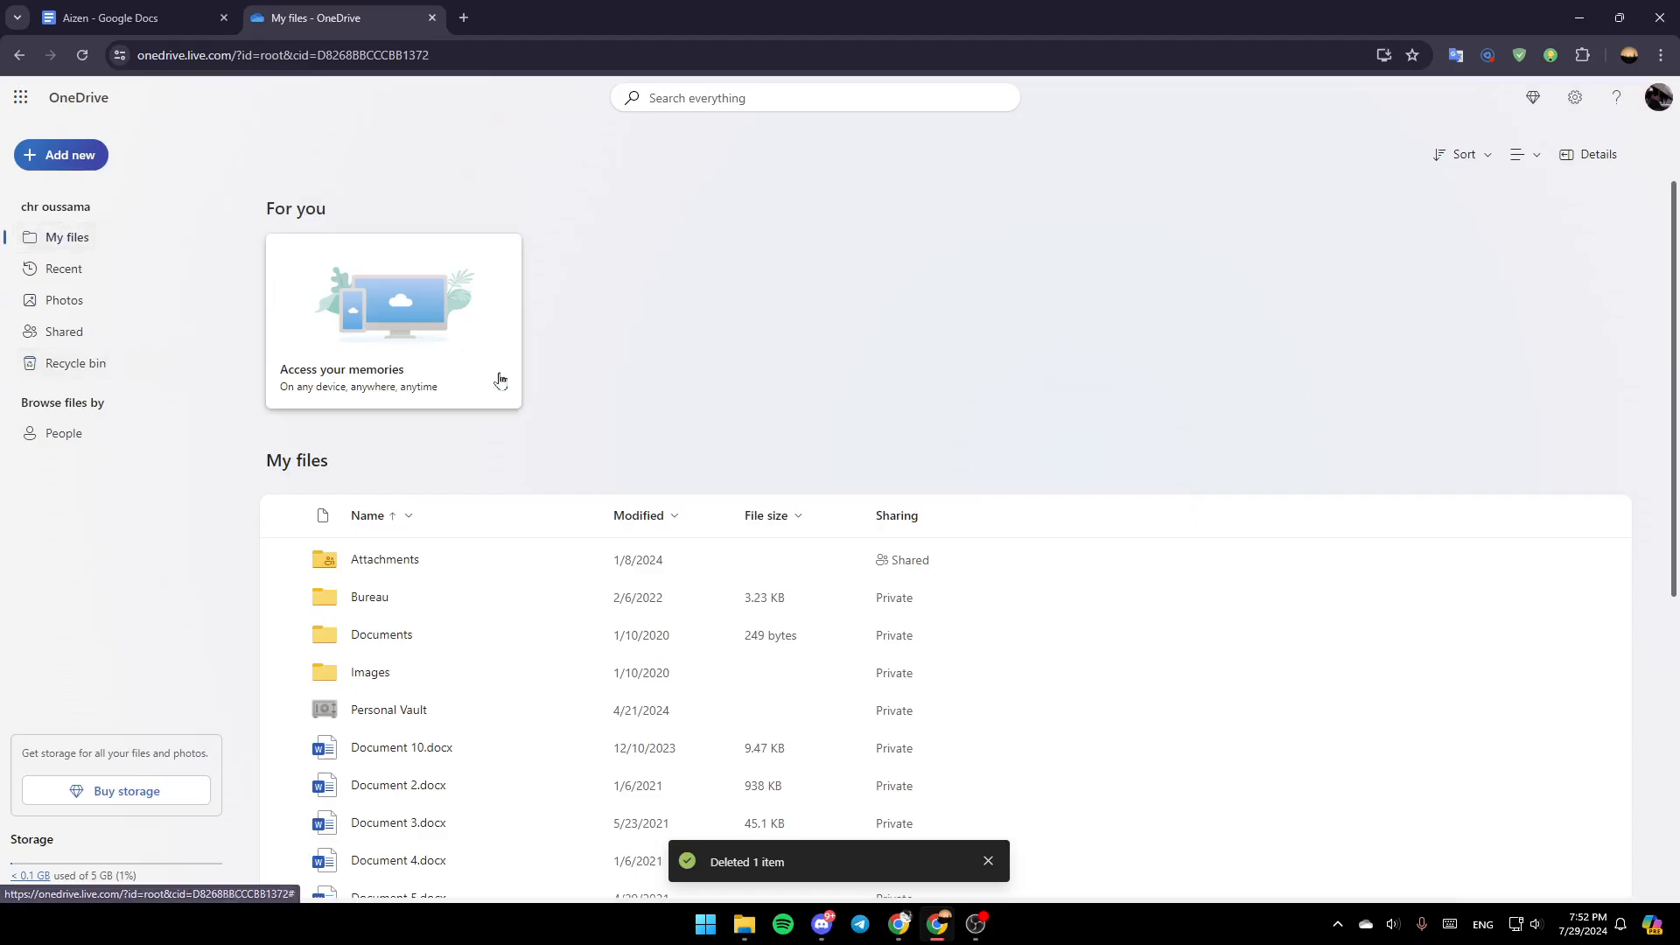
{"action": "mouse_move", "coordinate": [74, 363]}
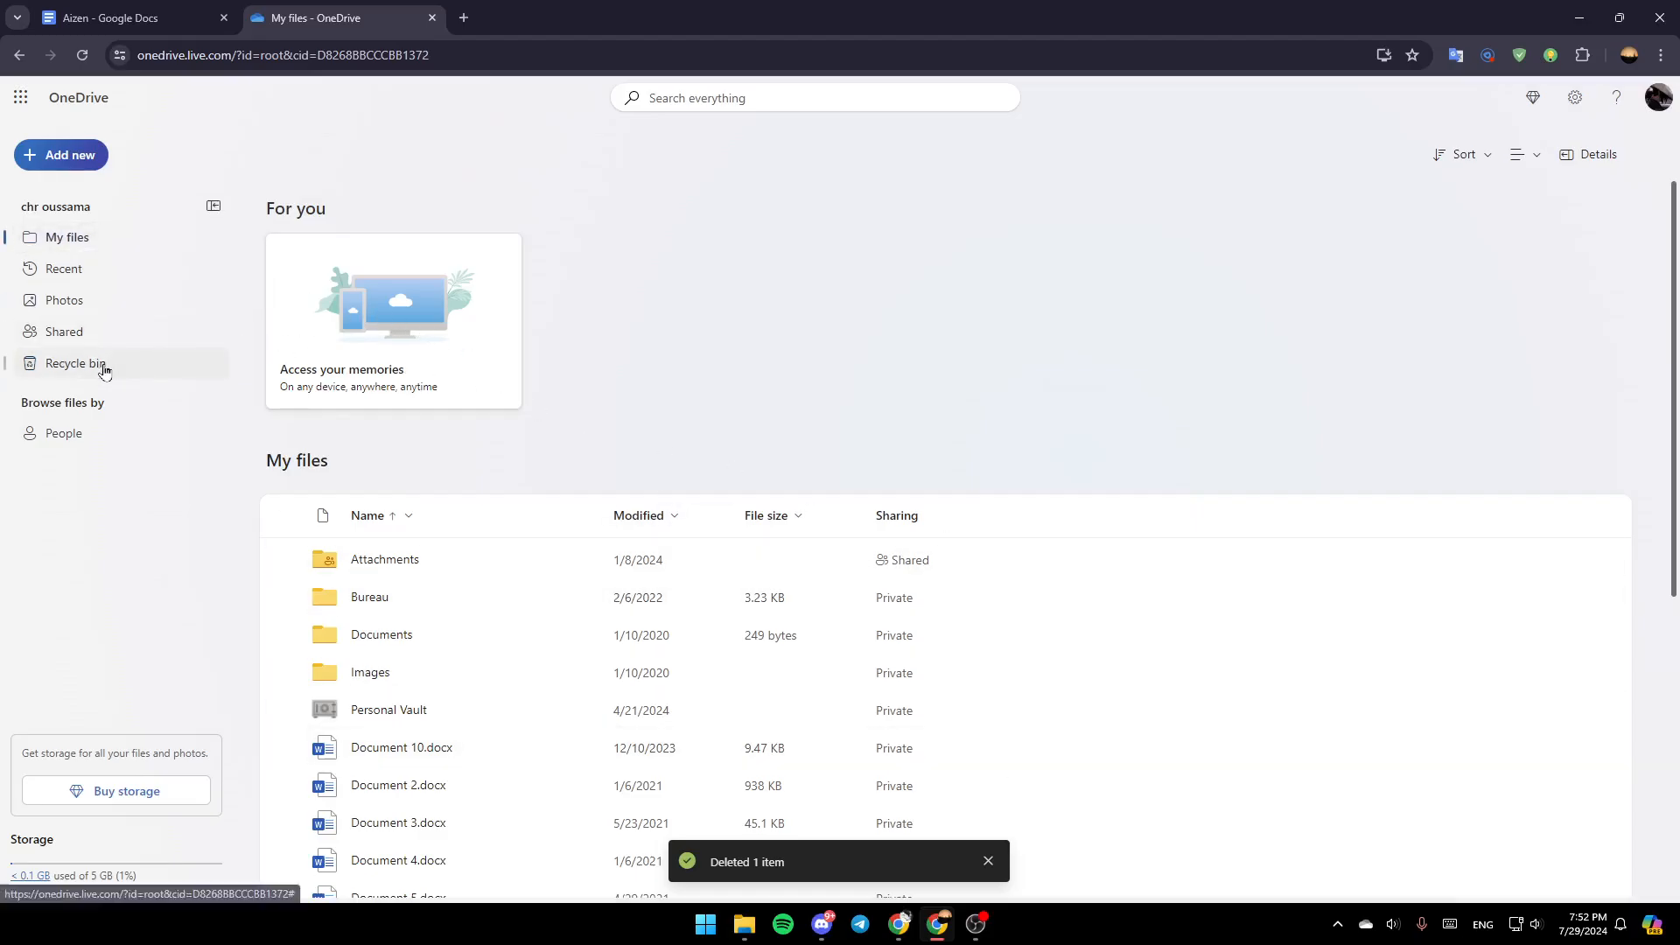
Step: Permanently delete Document 1.docx from the Recycle bin, then return to My files
{"action": "left_click", "coordinate": [75, 363]}
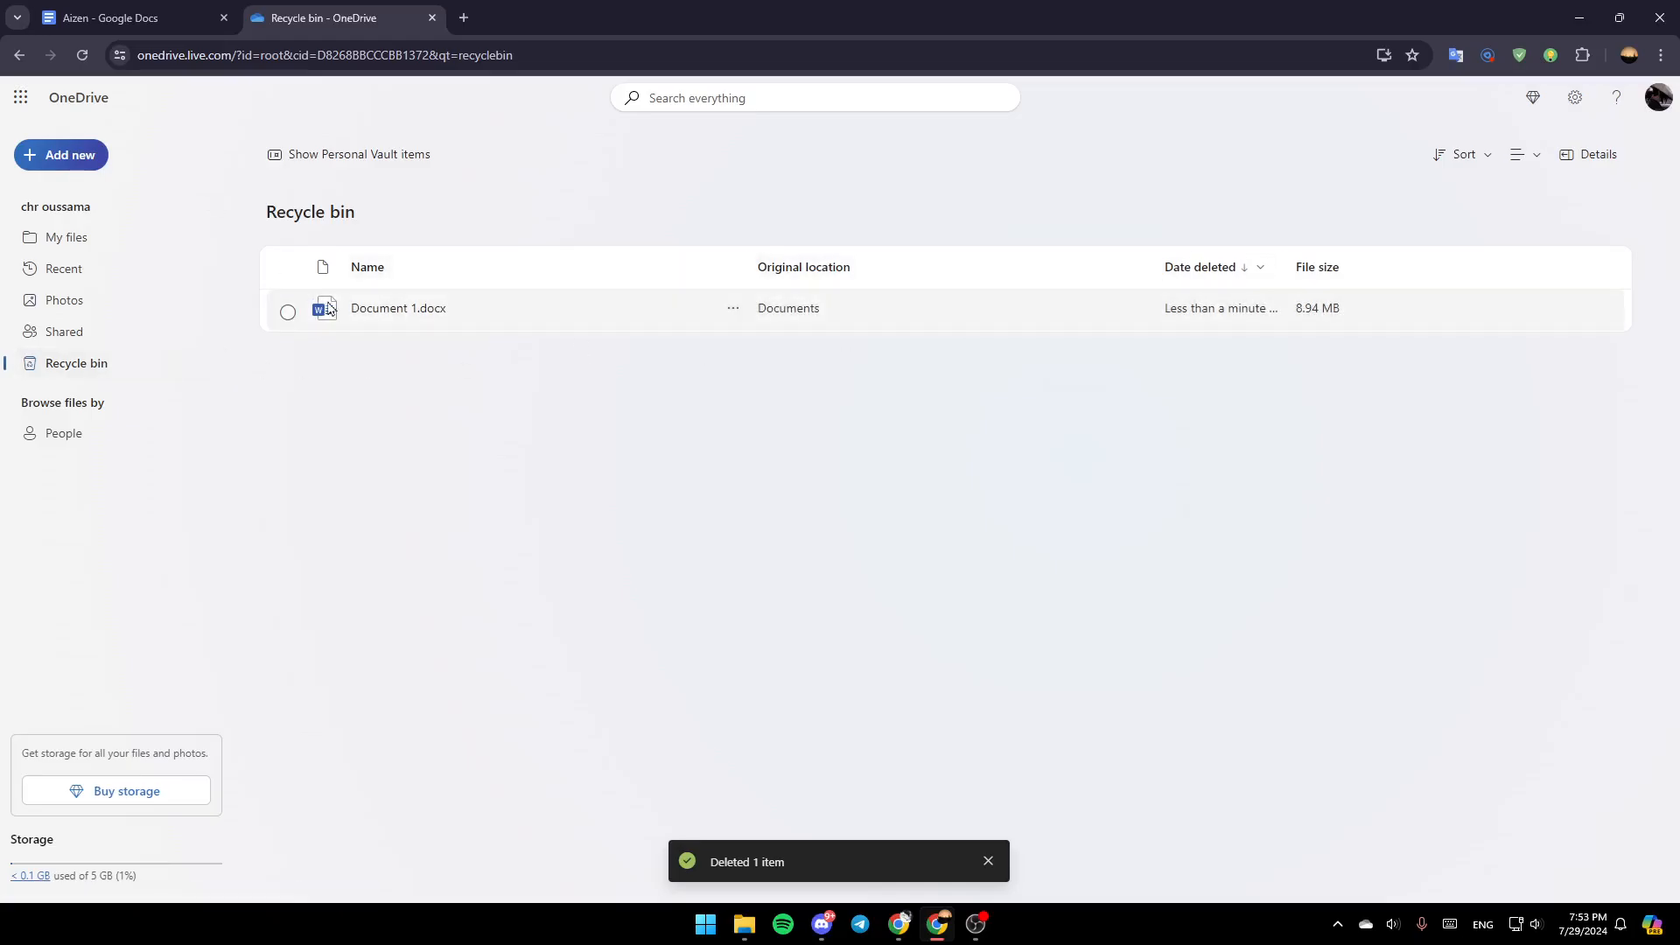
{"action": "left_click", "coordinate": [287, 311]}
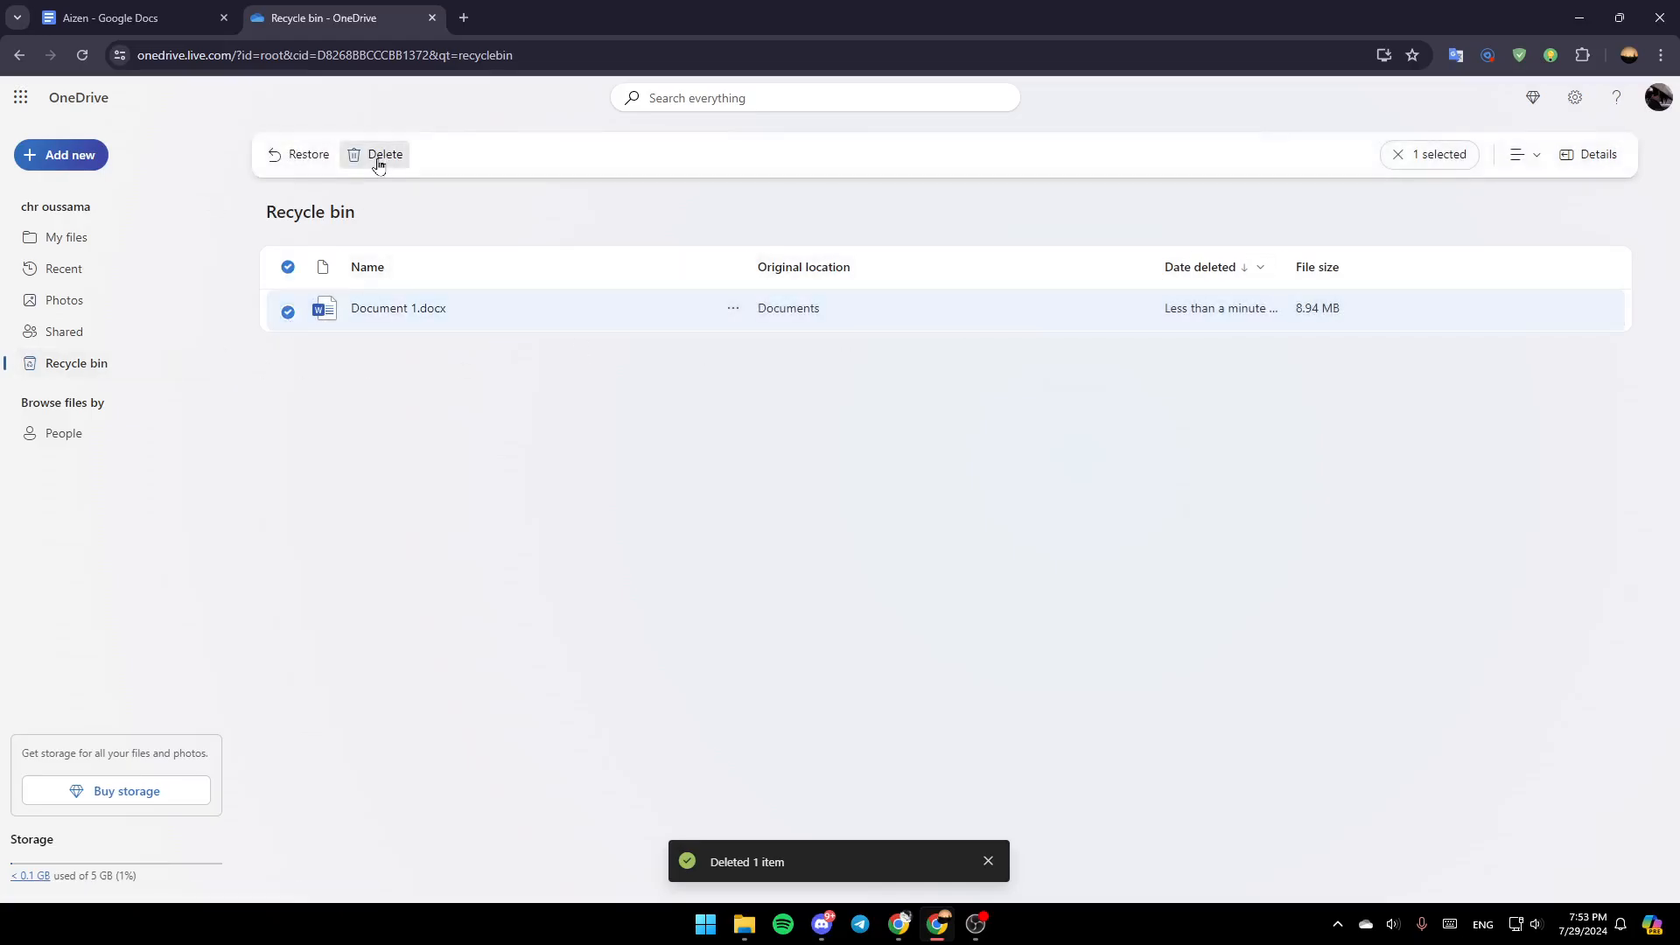
{"action": "left_click", "coordinate": [376, 154]}
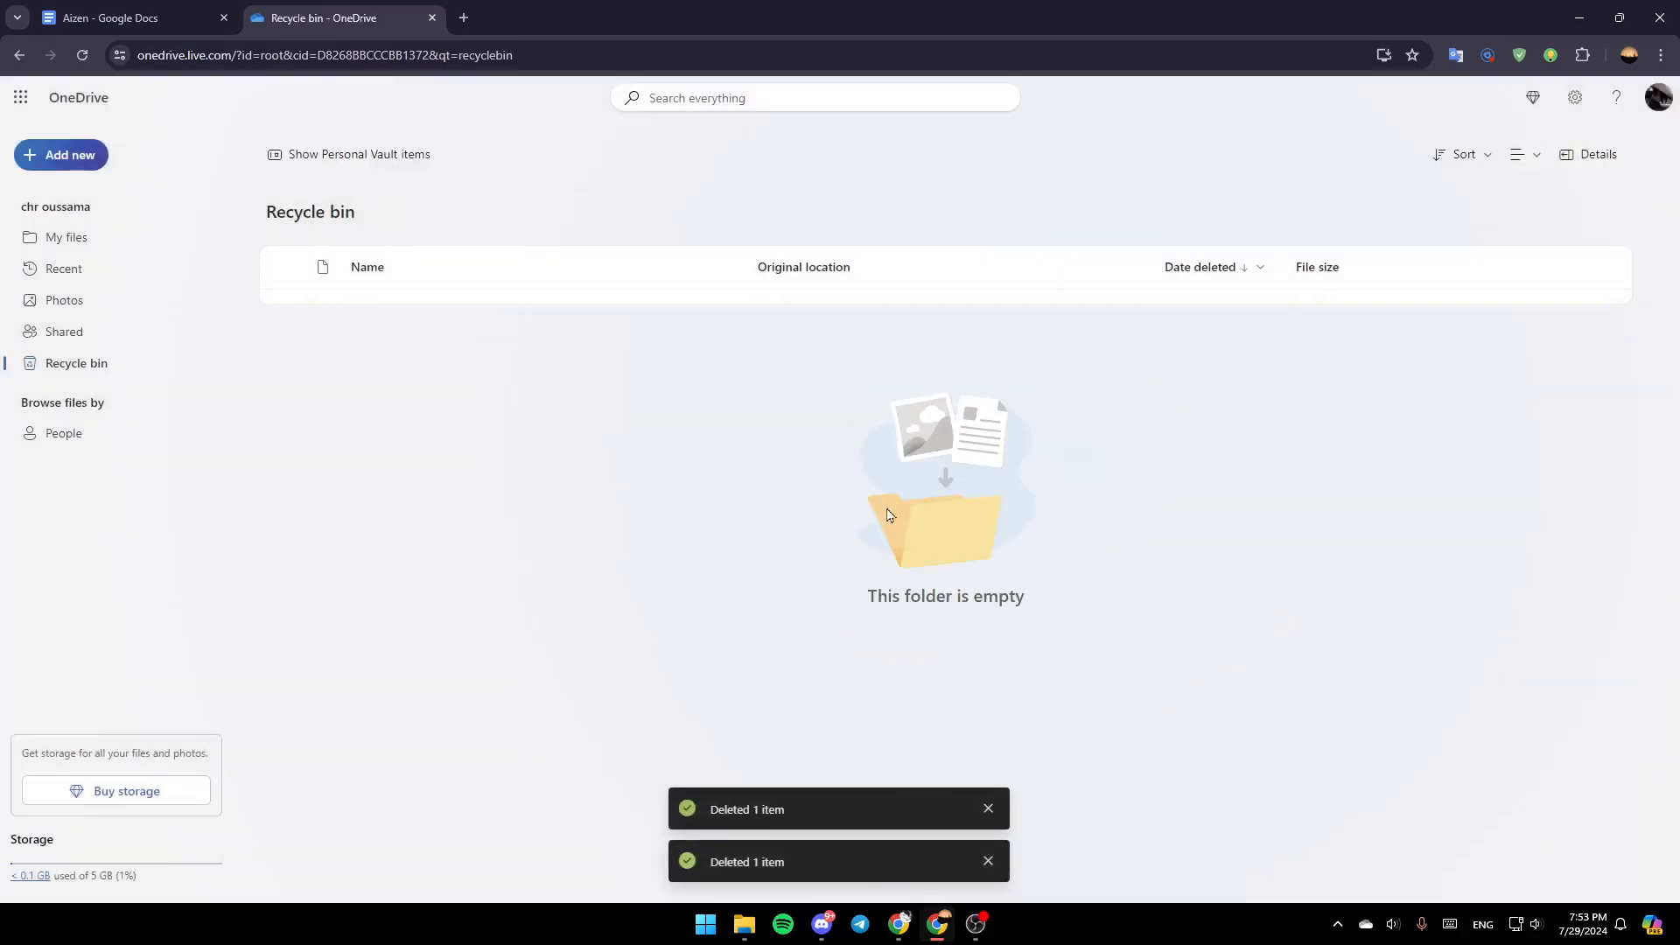
{"action": "left_click", "coordinate": [66, 237]}
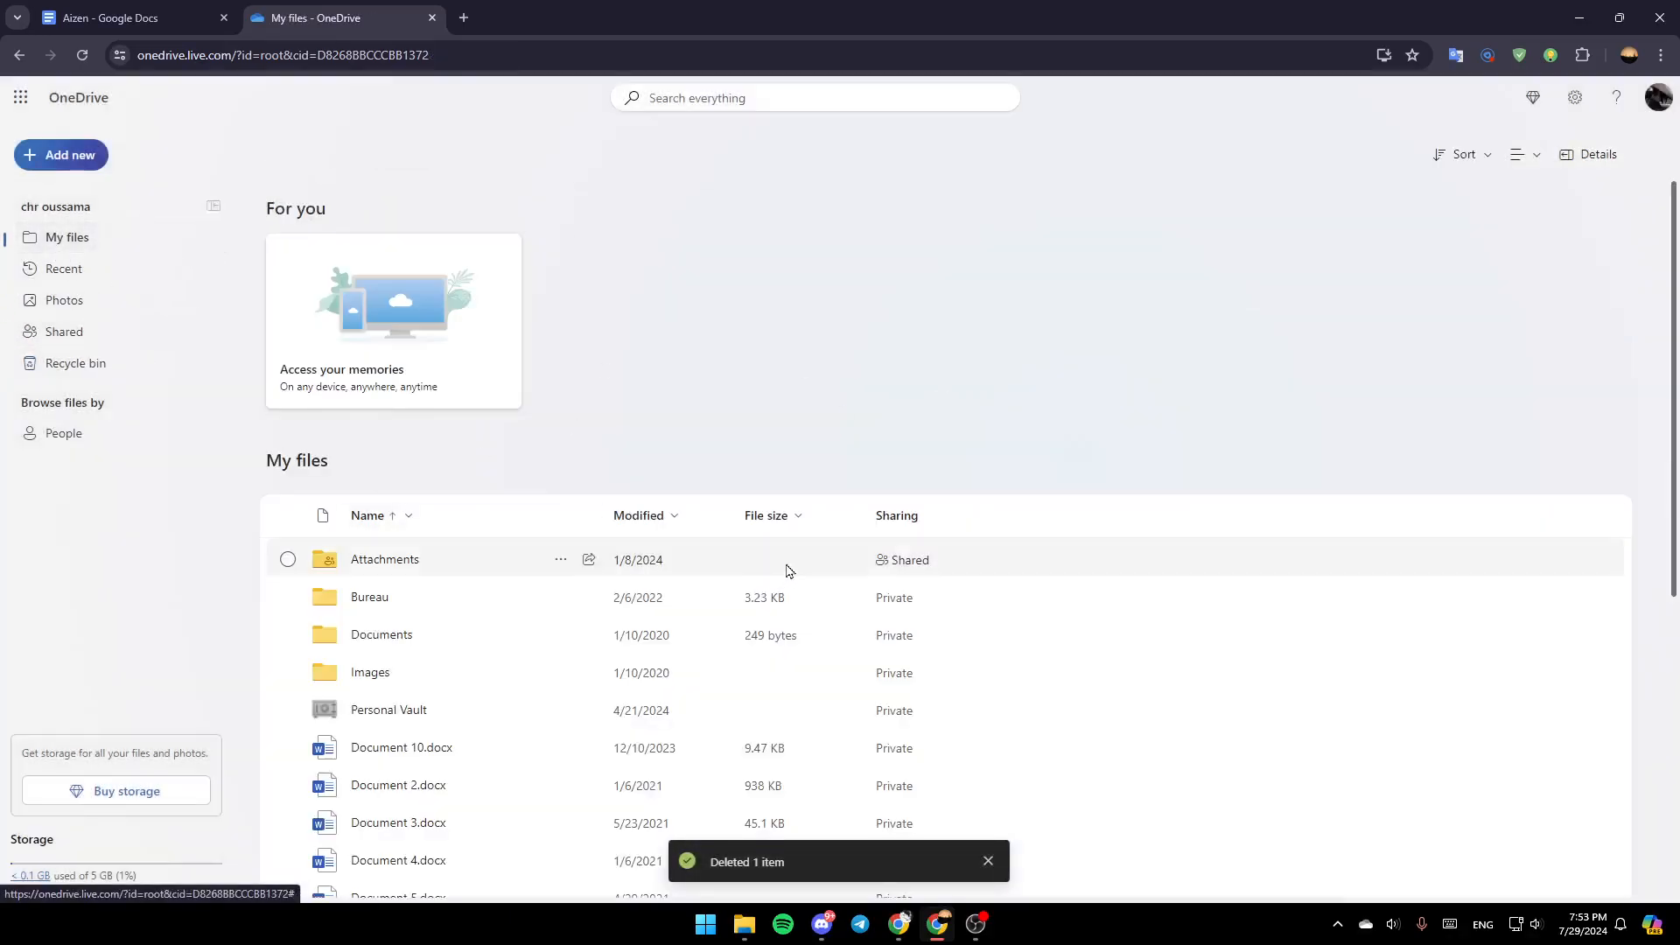
{"action": "mouse_move", "coordinate": [1075, 596]}
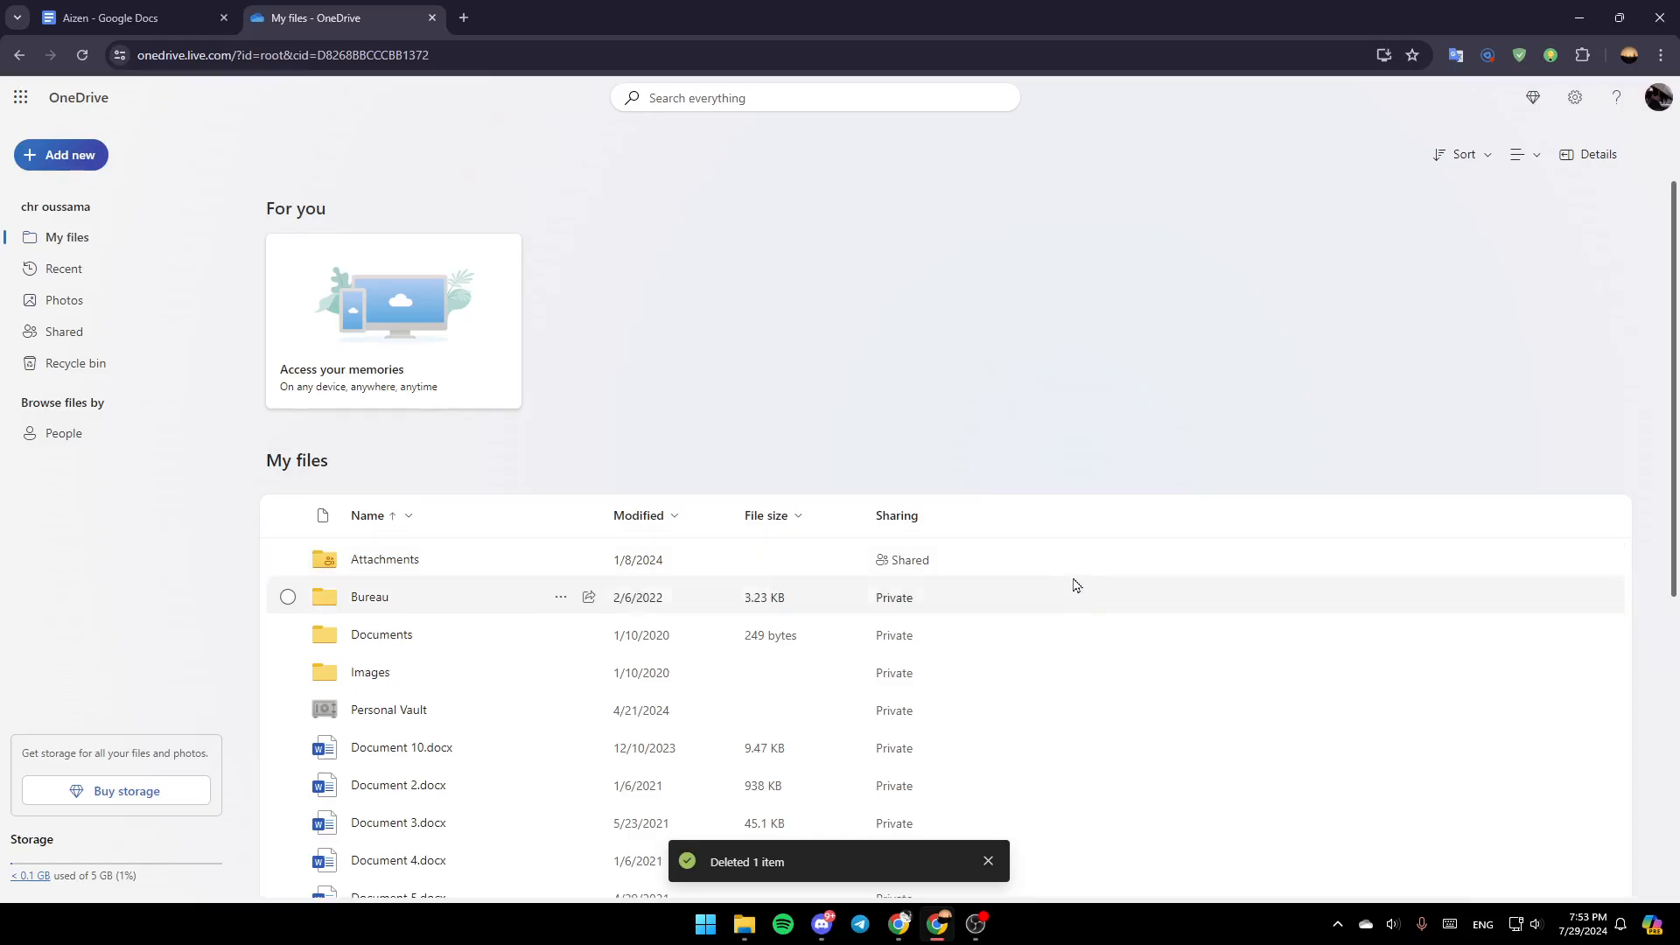
{"action": "mouse_move", "coordinate": [1083, 719]}
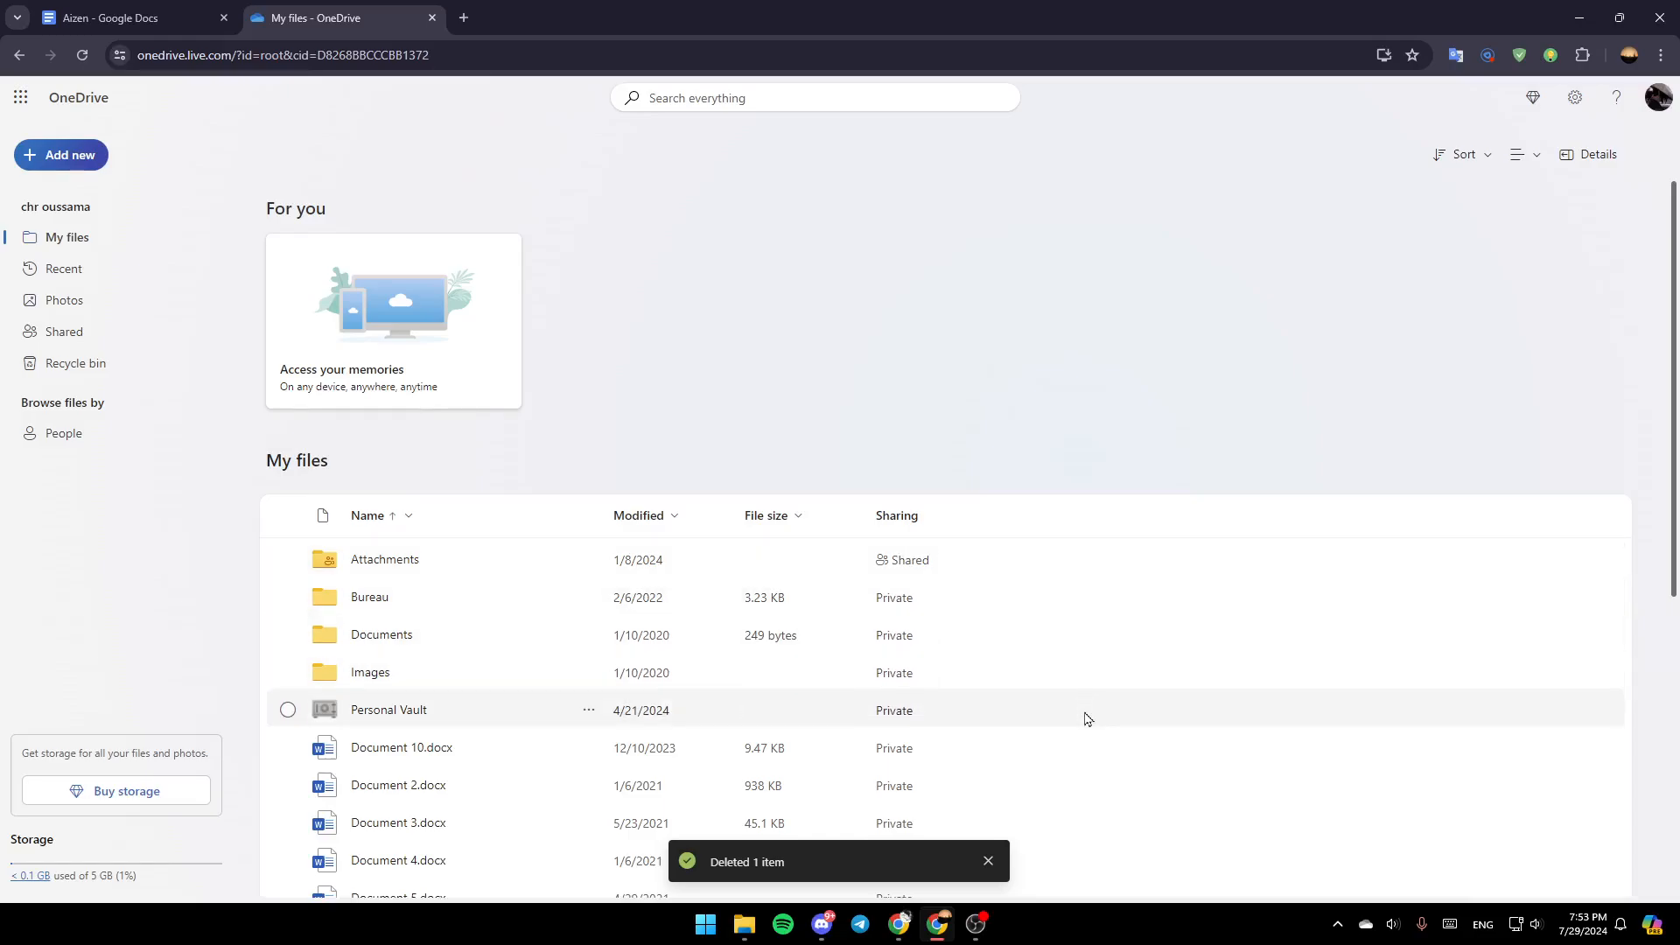